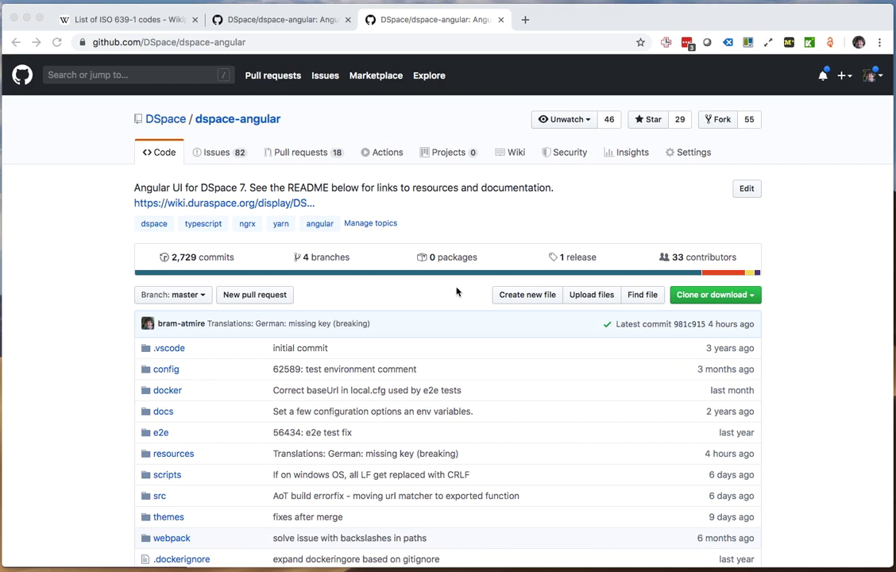
mouse_move(577, 229)
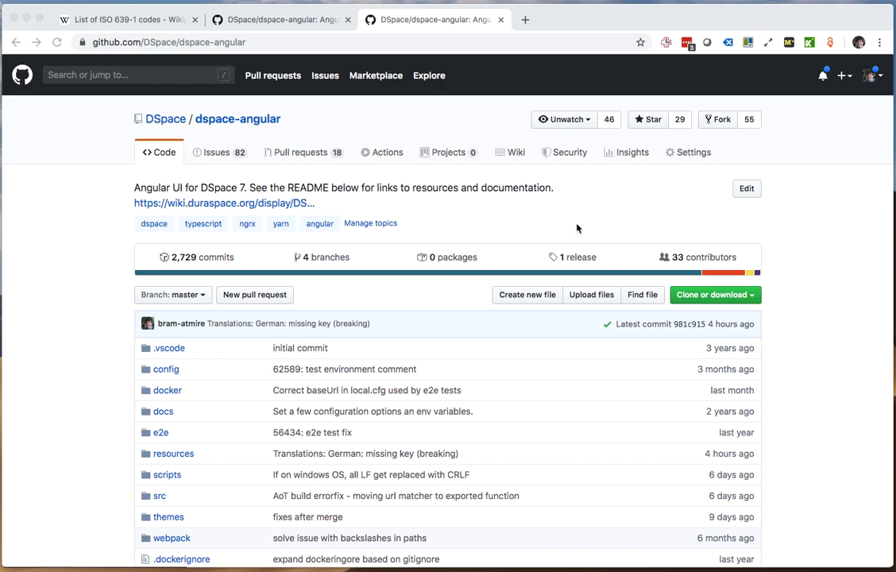
- Open resources, then i18n, listing the cs, de, en and nl json5 files
click(873, 76)
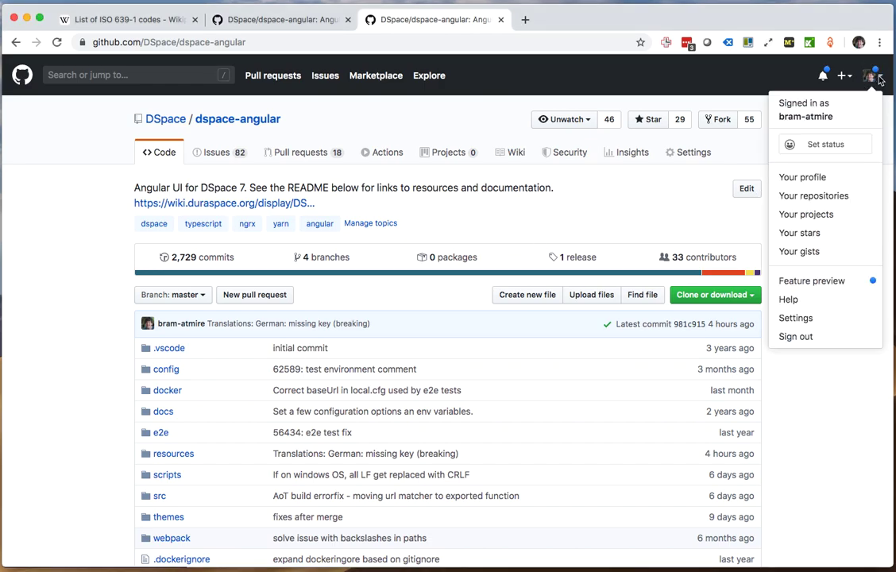
click(799, 208)
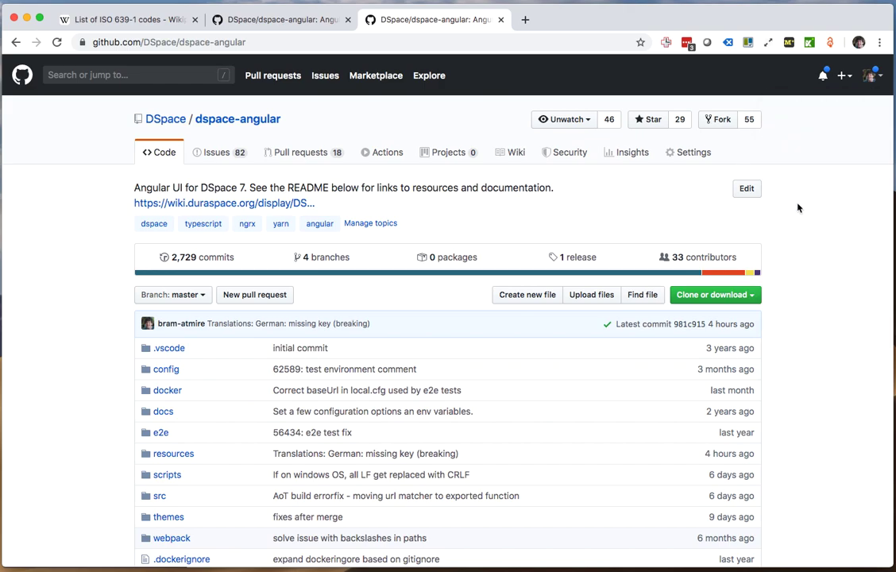
mouse_move(566, 223)
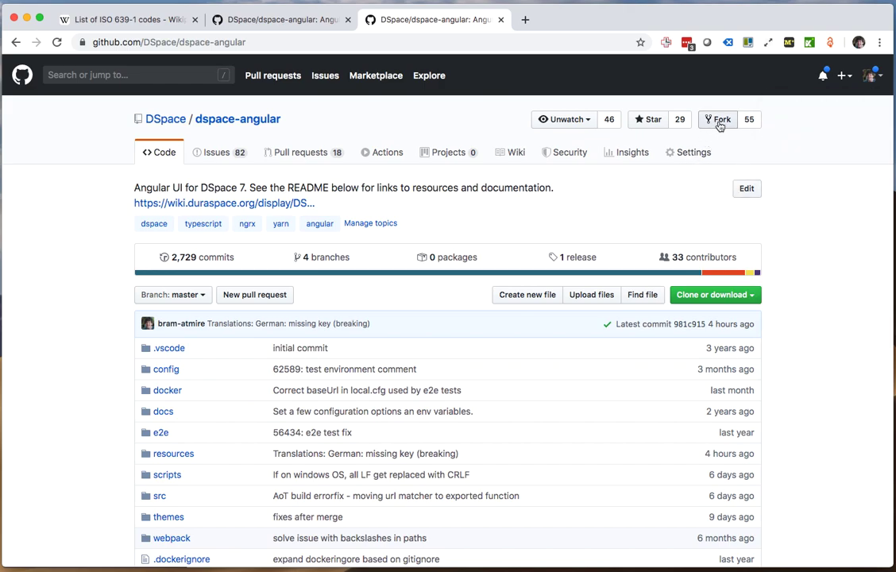
mouse_move(257, 127)
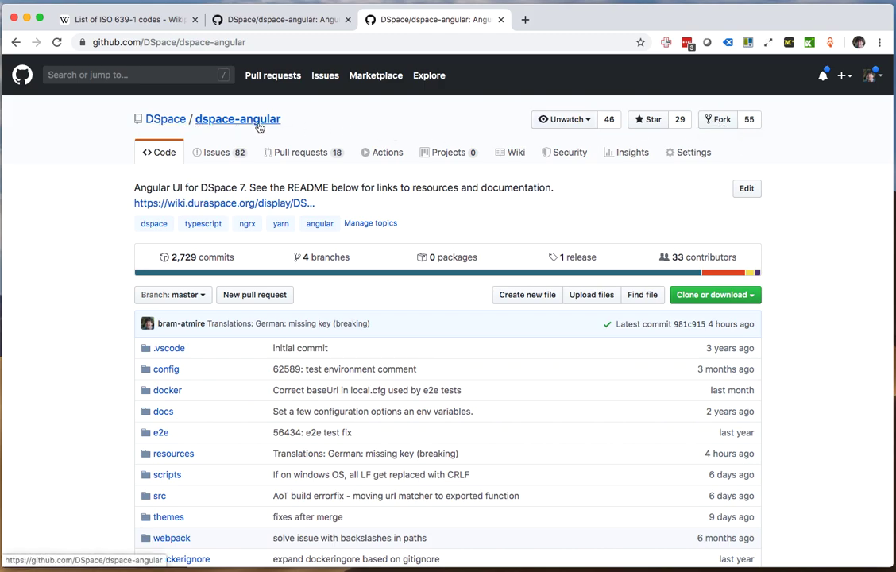
mouse_move(243, 102)
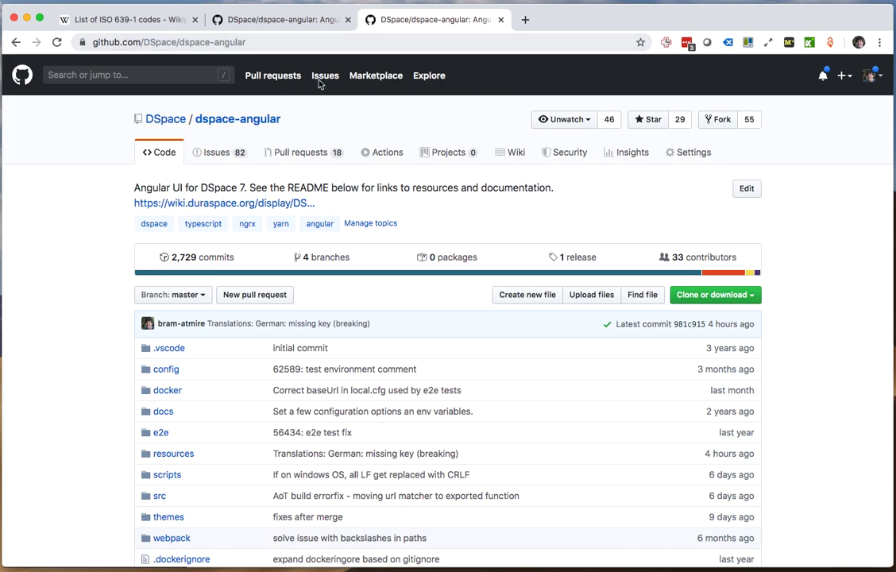
mouse_move(805, 177)
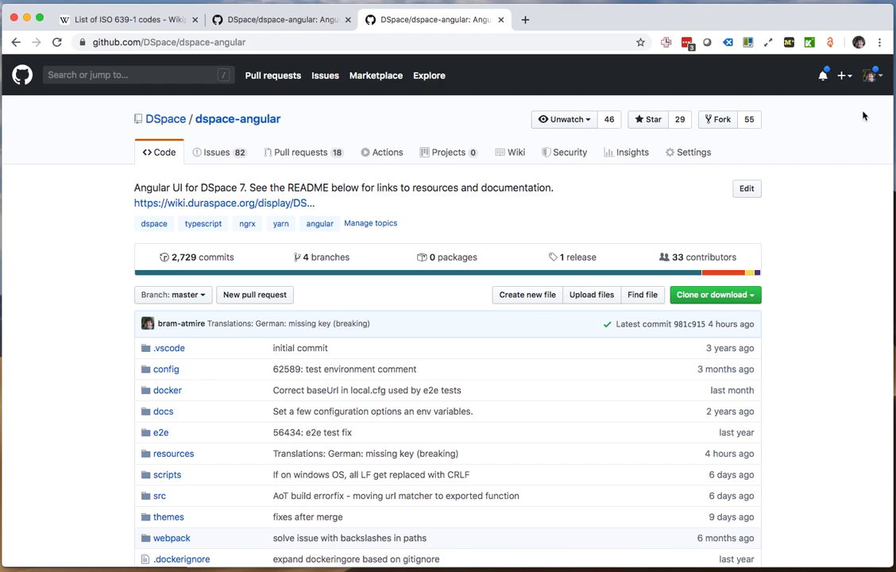
mouse_move(566, 299)
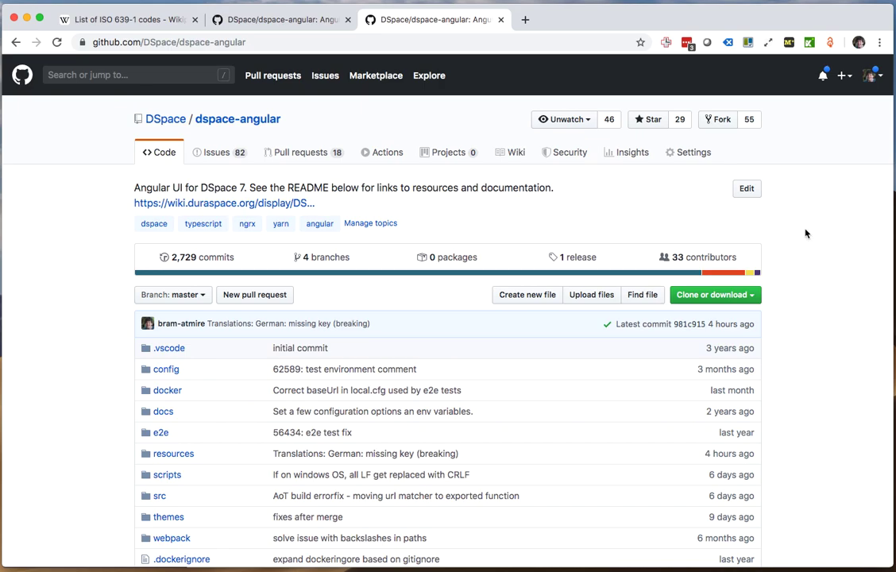
mouse_move(74, 411)
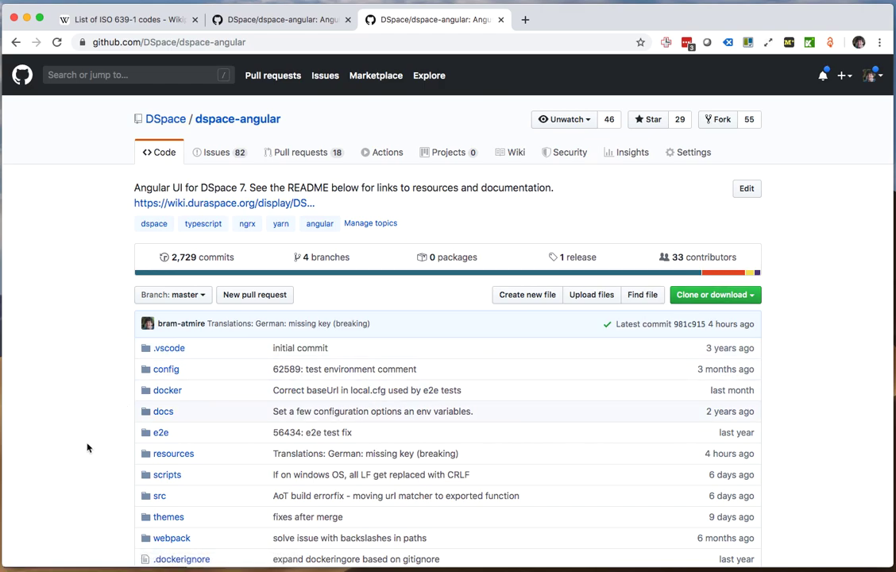
click(173, 454)
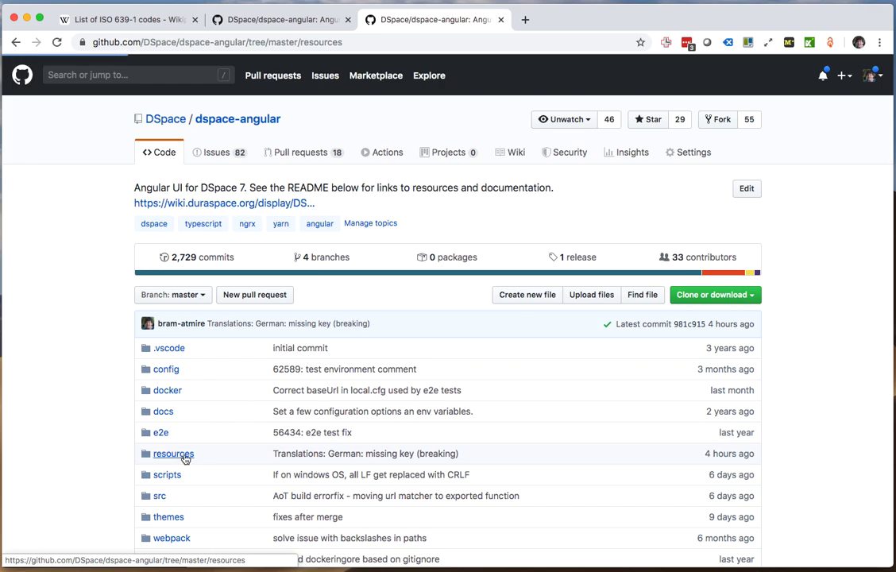
click(172, 454)
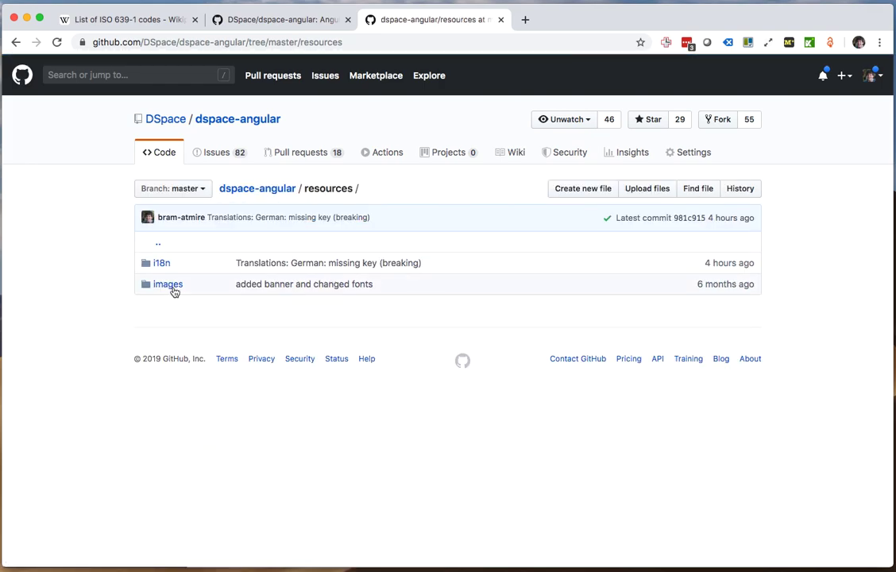
mouse_move(165, 265)
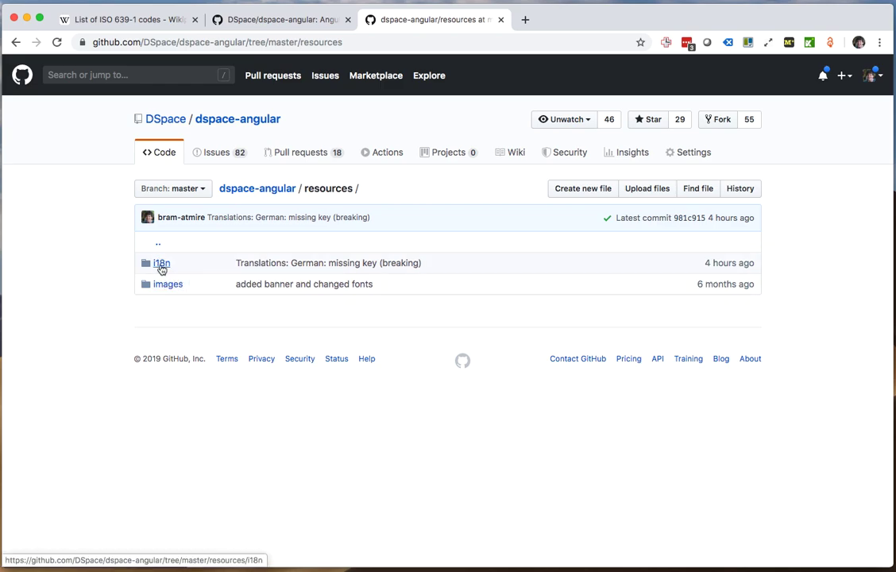
click(161, 263)
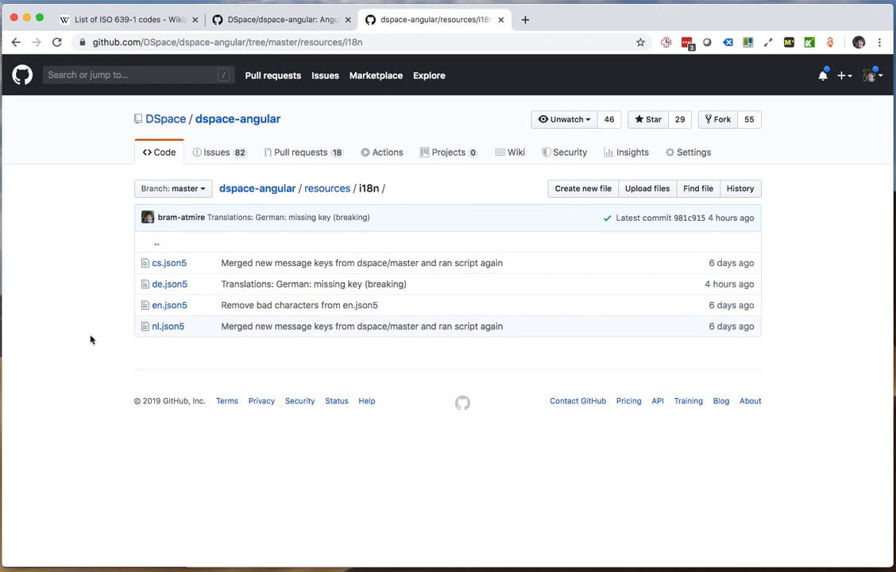
mouse_move(93, 339)
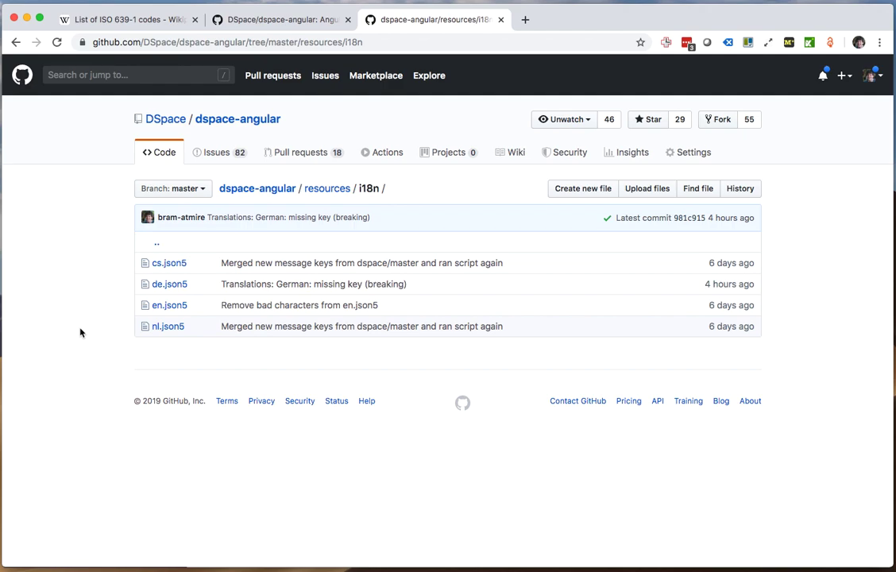
mouse_move(170, 305)
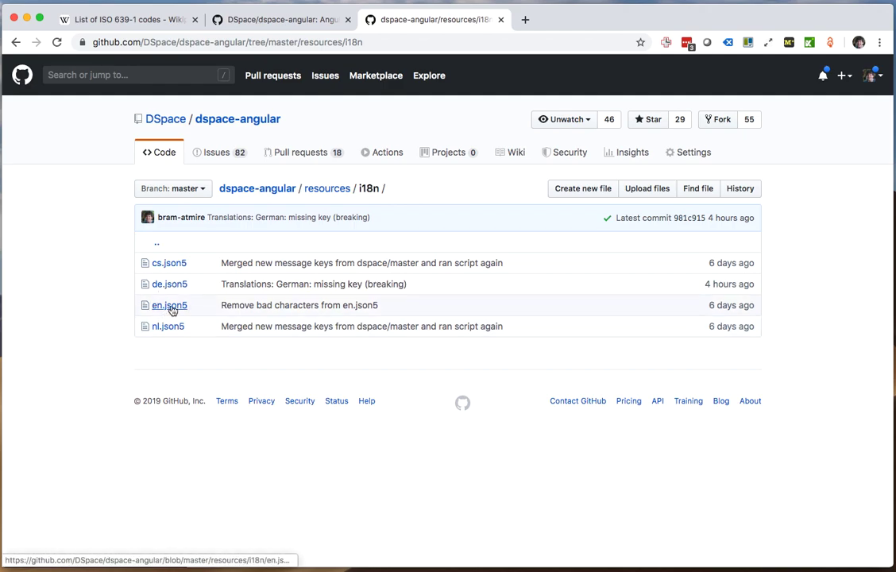
click(168, 305)
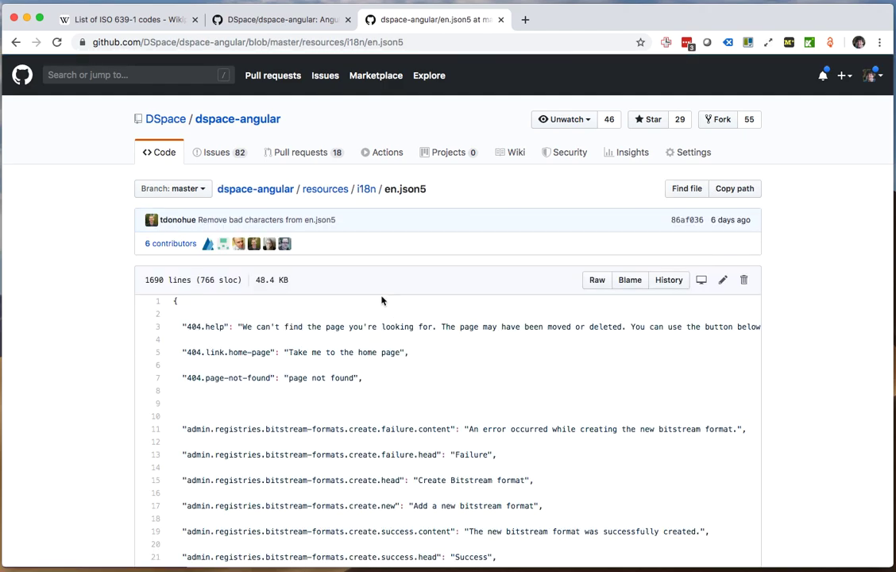
scroll(down, 3)
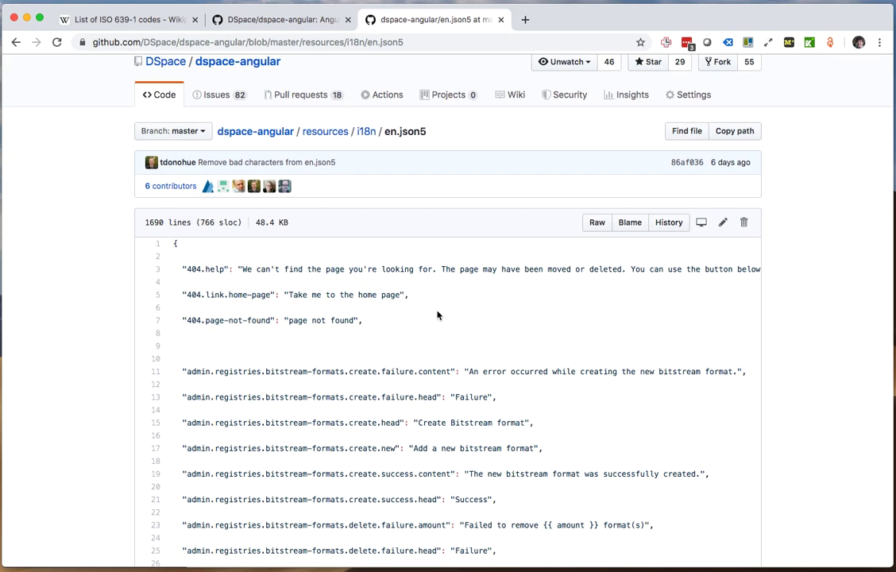
mouse_move(448, 358)
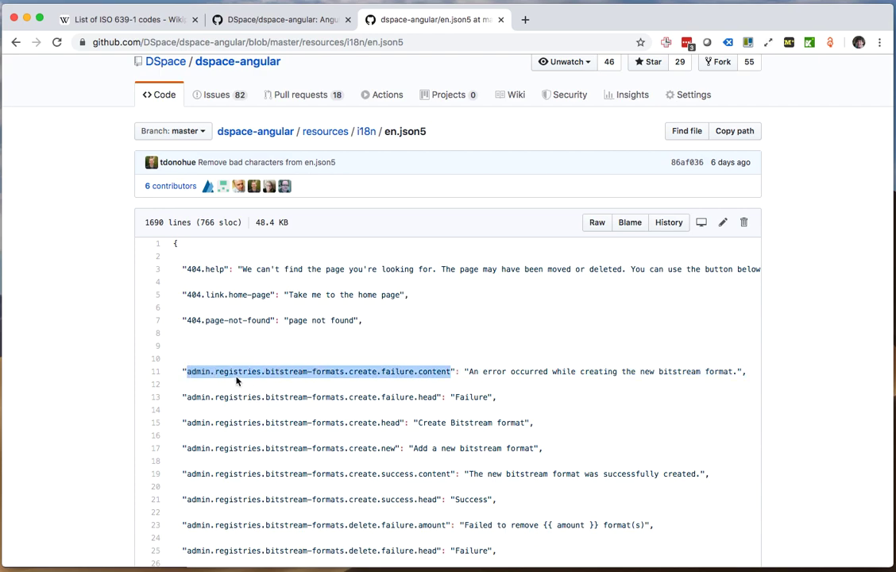
mouse_move(384, 366)
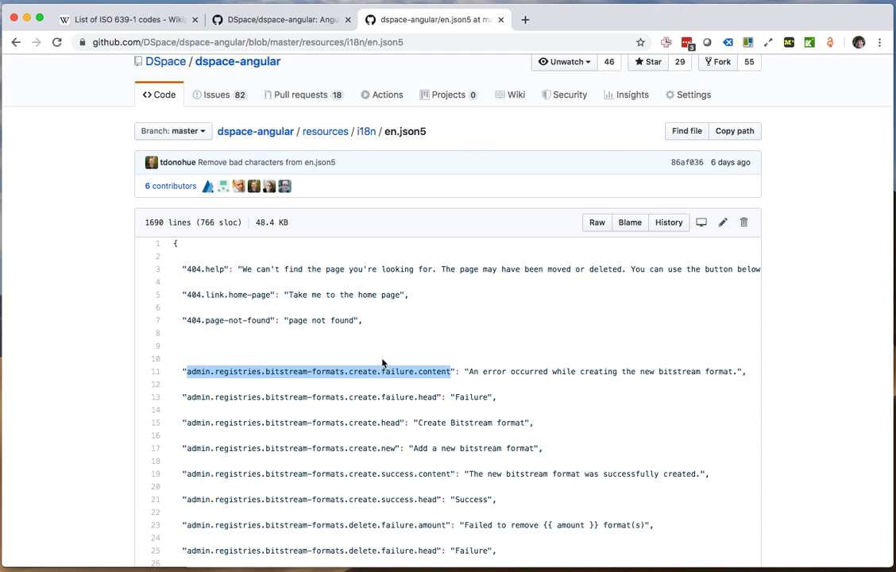
click(469, 371)
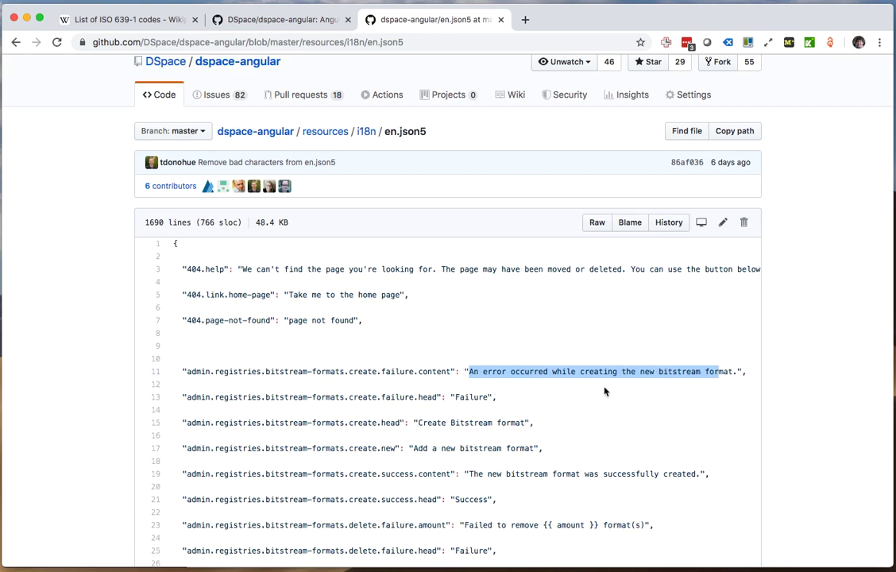
click(209, 372)
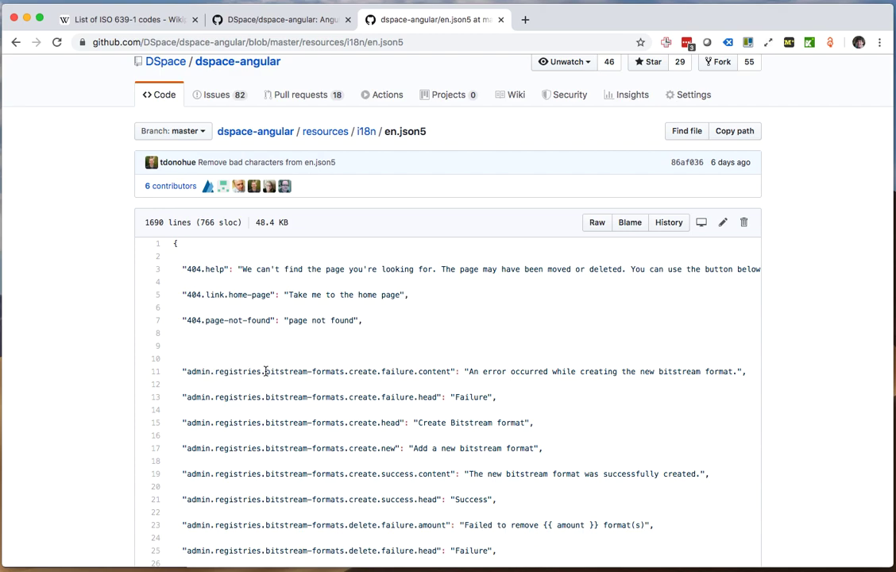
mouse_move(333, 376)
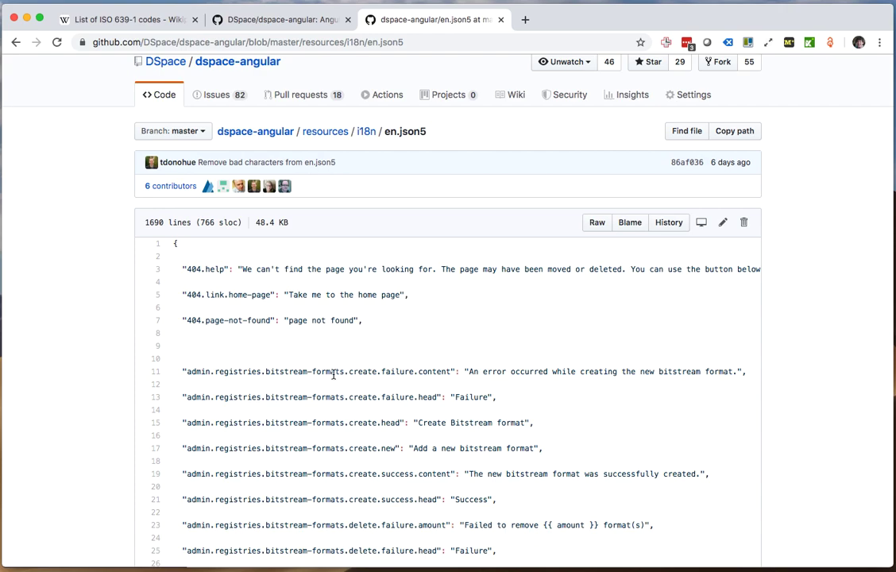
double_click(370, 372)
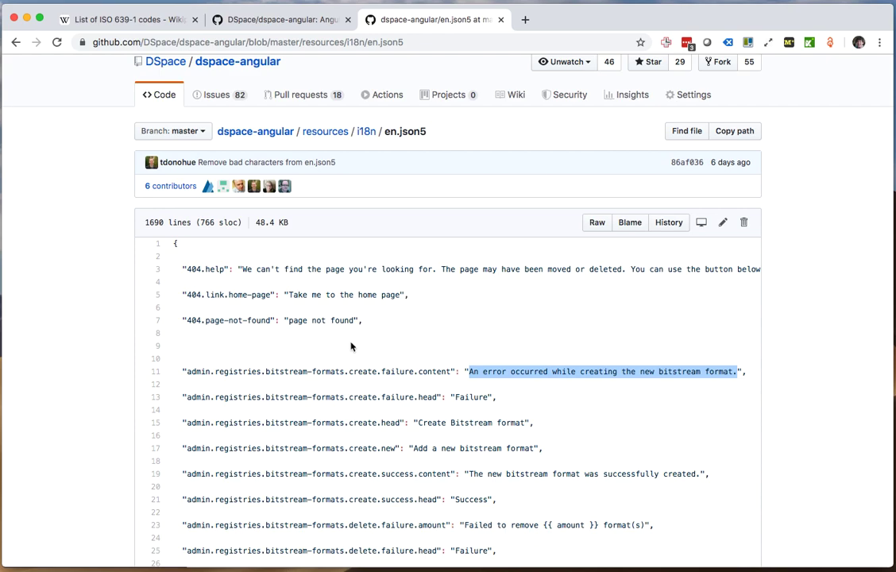
mouse_move(366, 135)
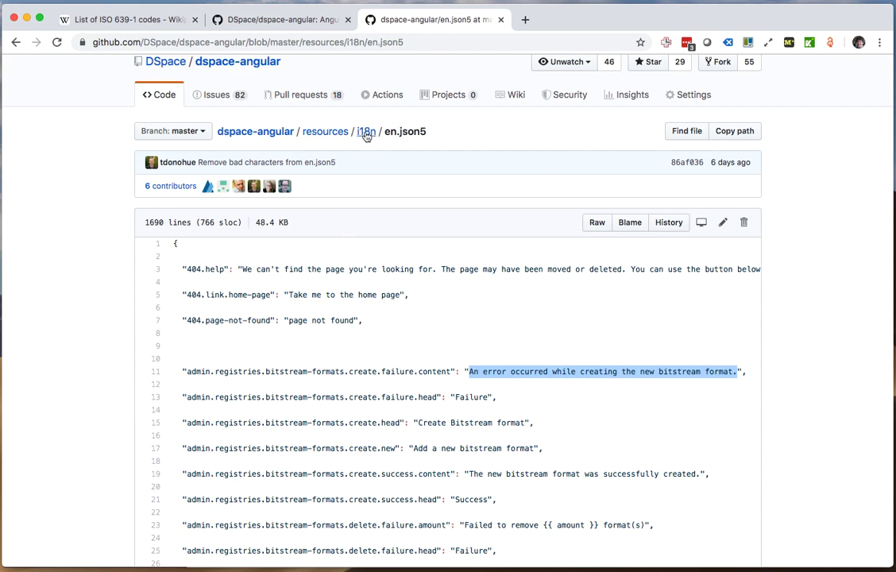
click(365, 132)
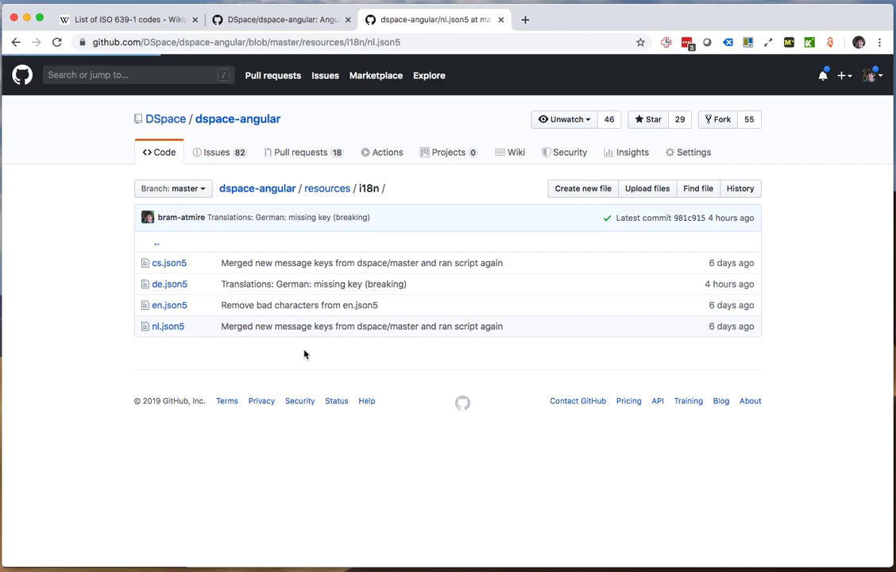
- Open the Dutch translation file nl.json5 and select, then clear, text in it
click(168, 327)
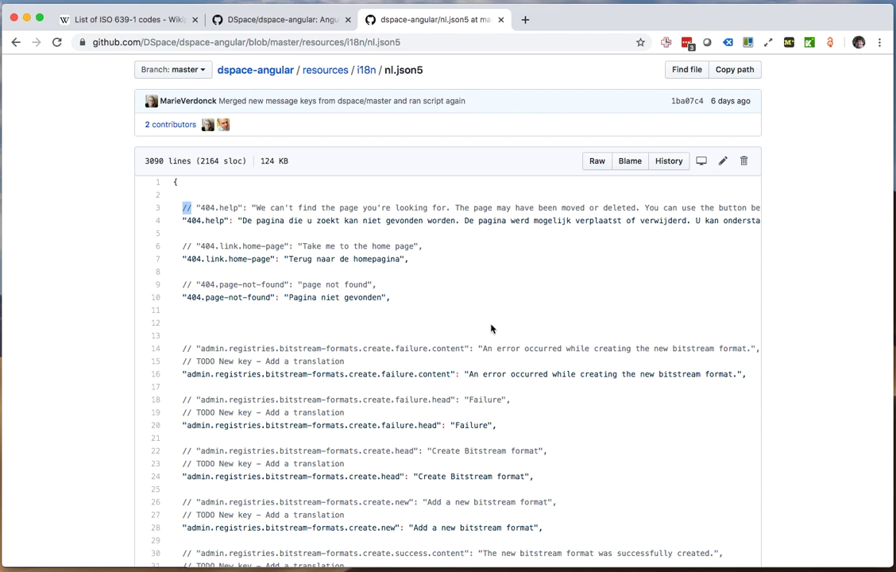
mouse_move(194, 221)
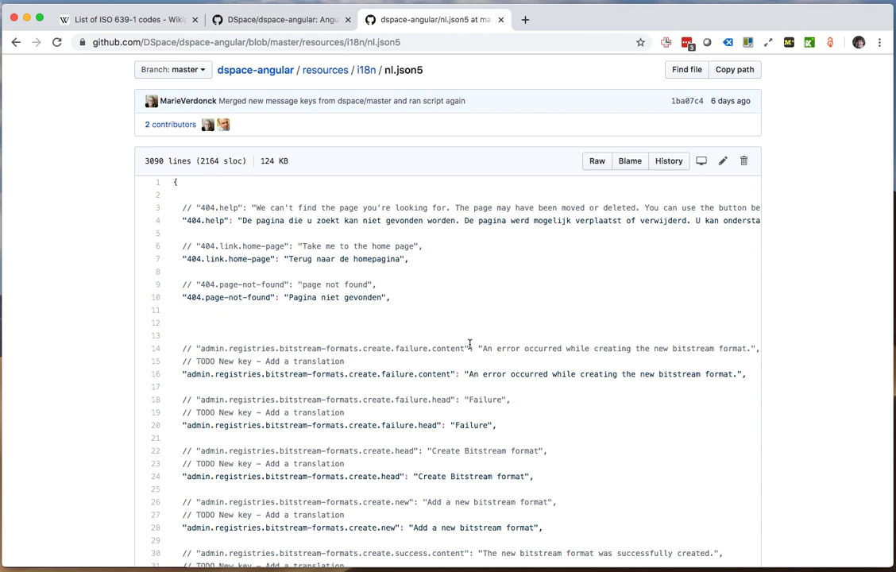
drag(480, 348, 703, 348)
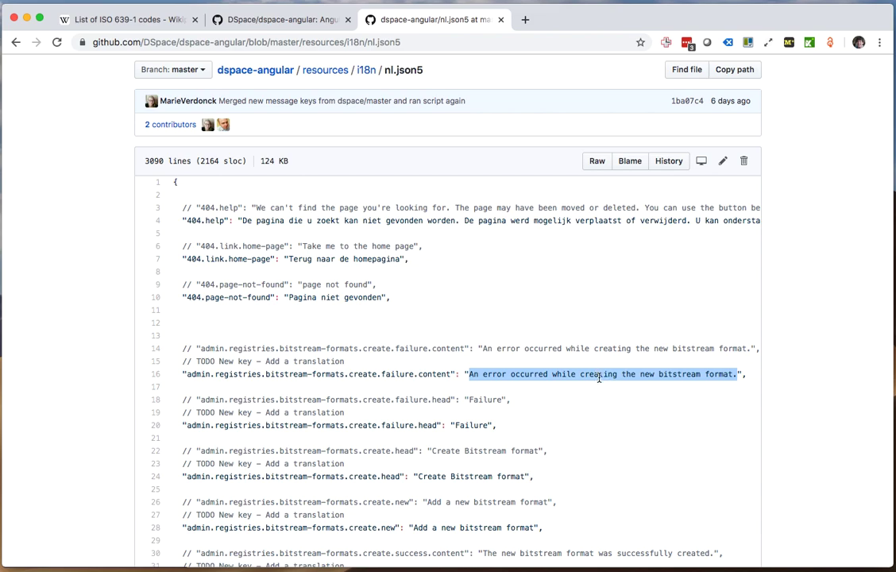
mouse_move(410, 368)
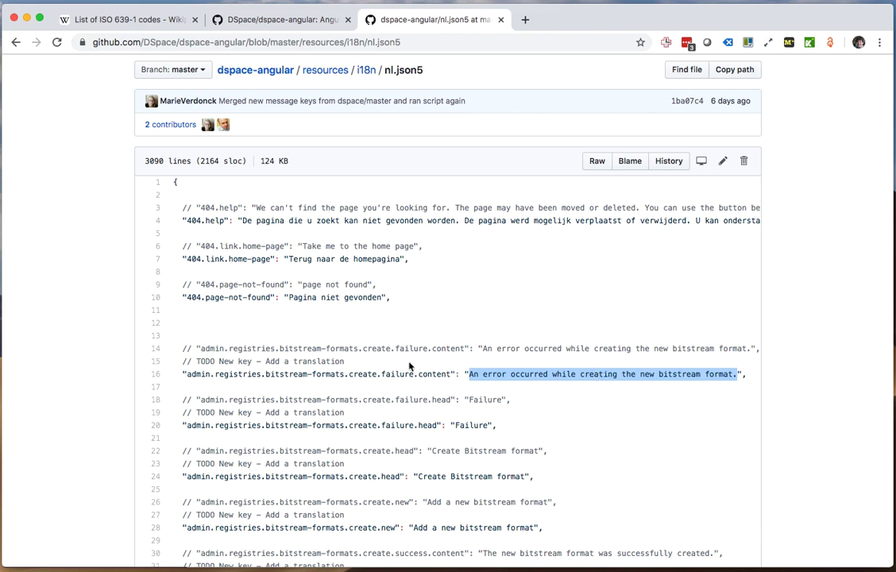
mouse_move(371, 366)
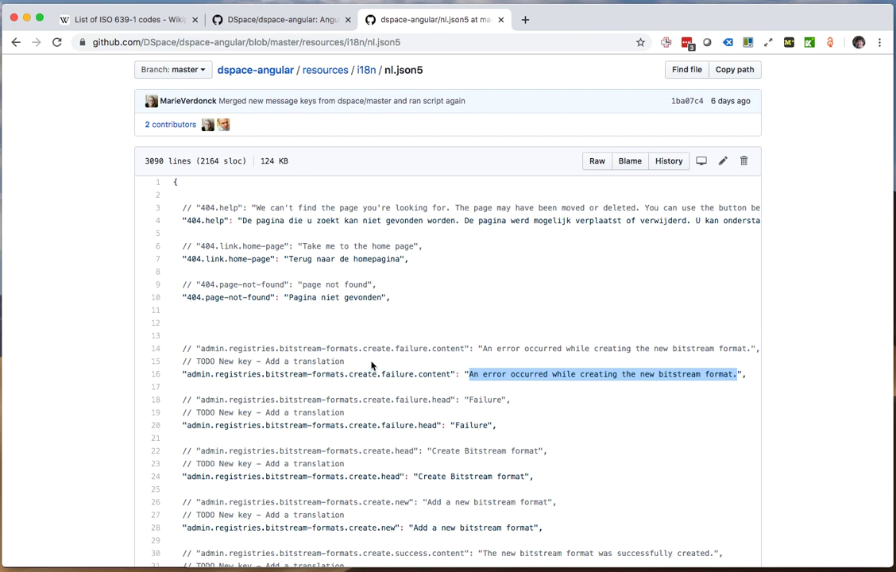
click(421, 364)
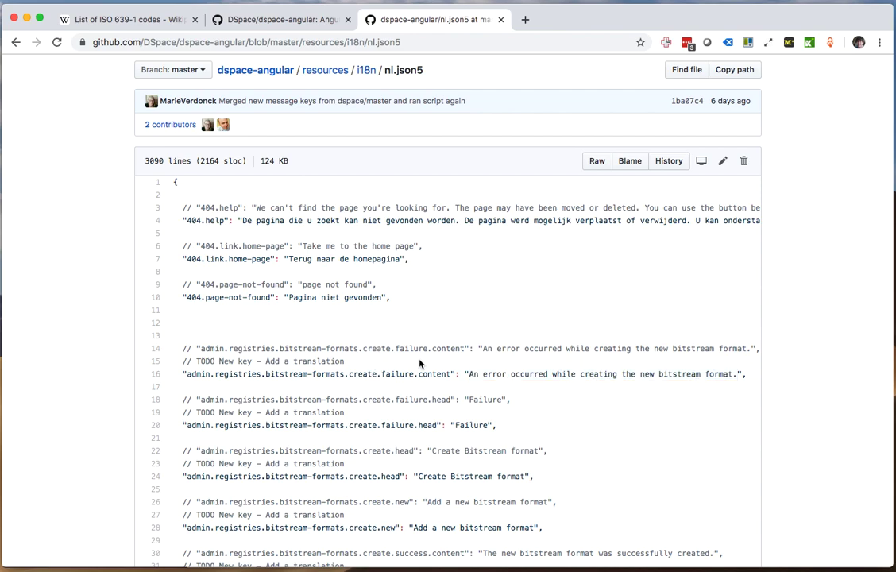
triple_click(262, 362)
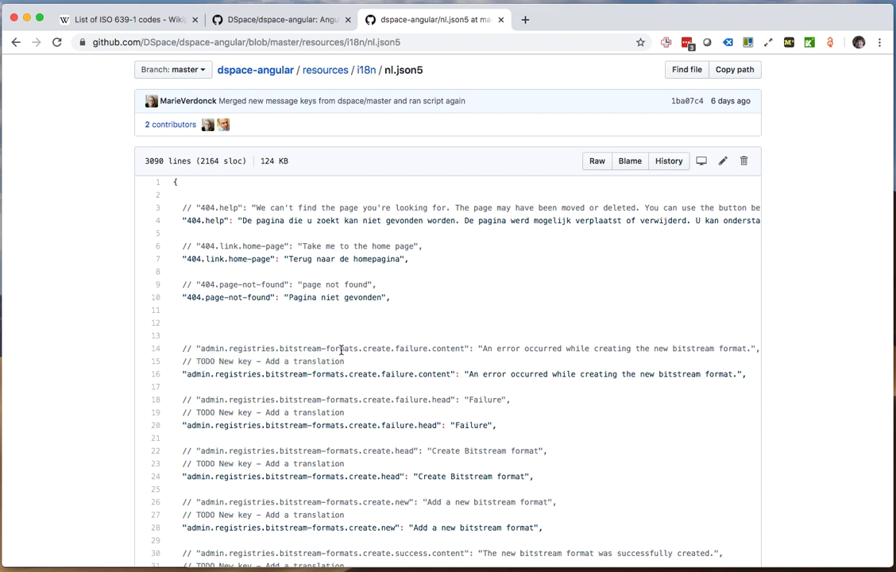
mouse_move(392, 341)
text(T)
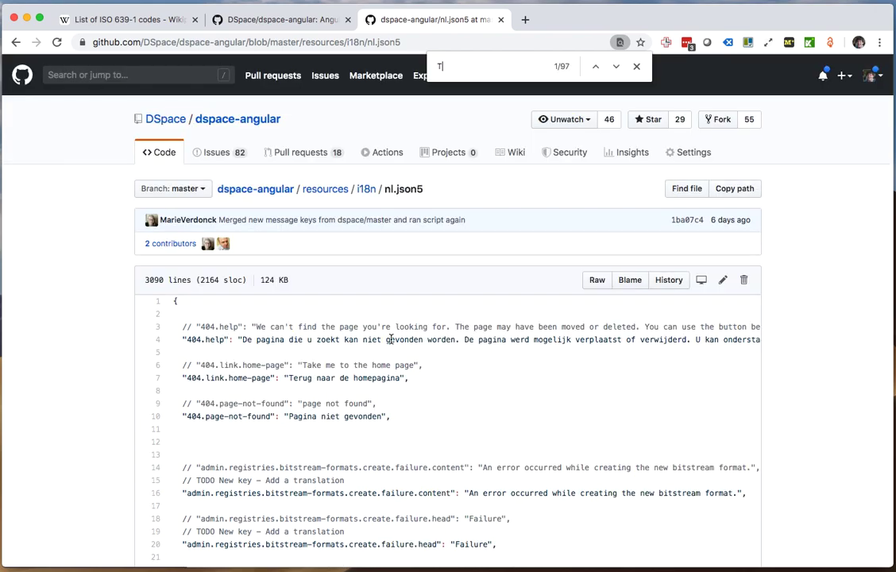
- Search nl.json5 for TODO (632 matches), close the search and return to the top
text(ODO)
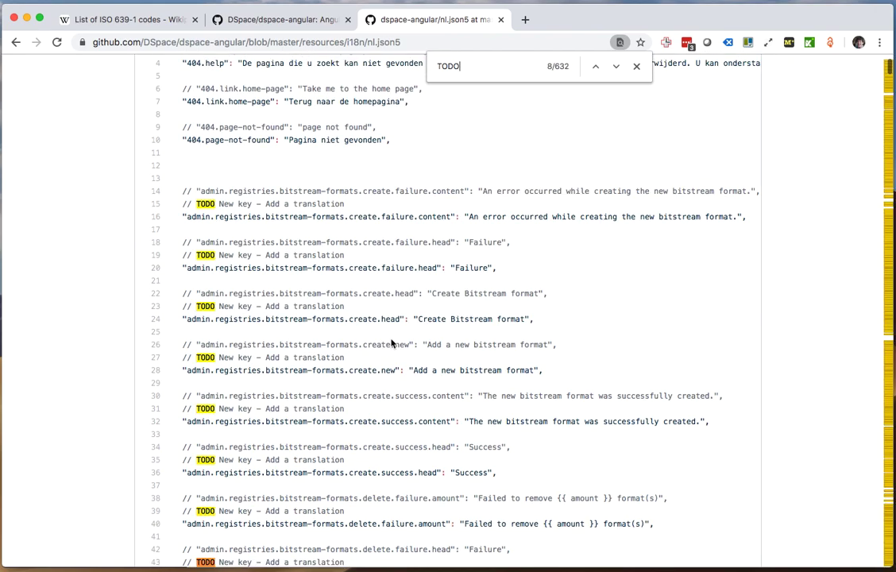
click(609, 65)
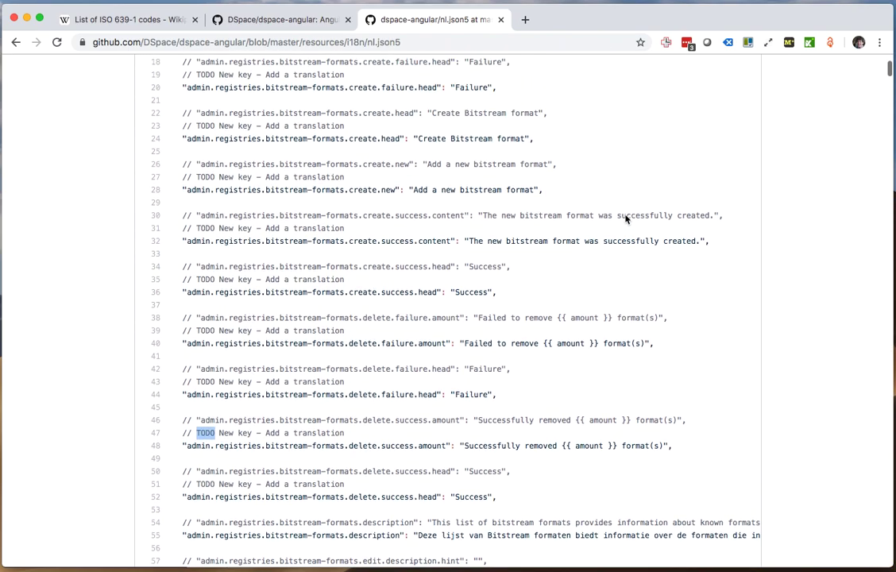
scroll(up, 3)
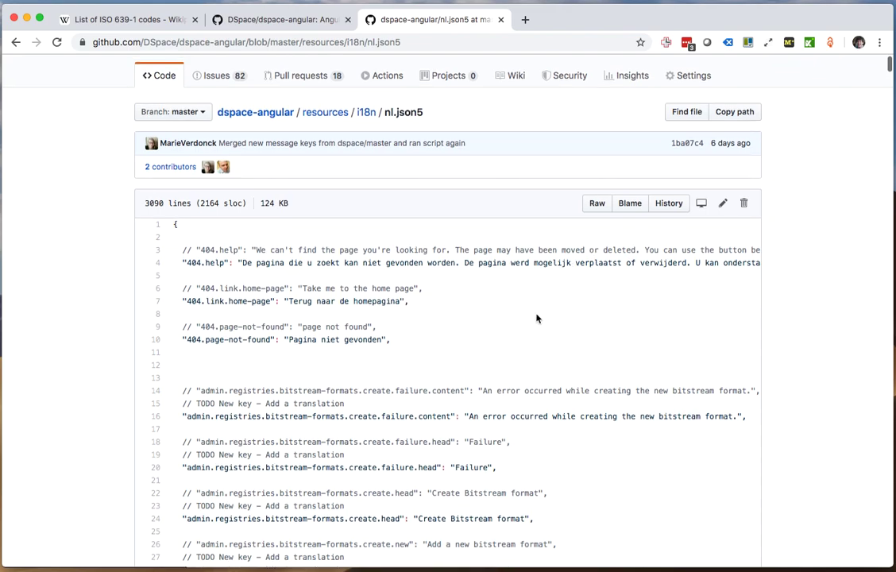
mouse_move(521, 326)
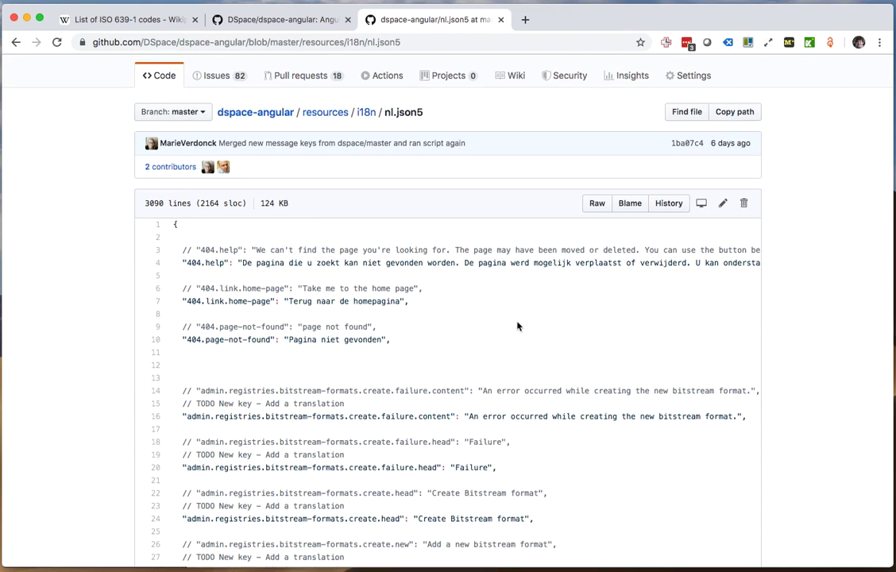
mouse_move(512, 327)
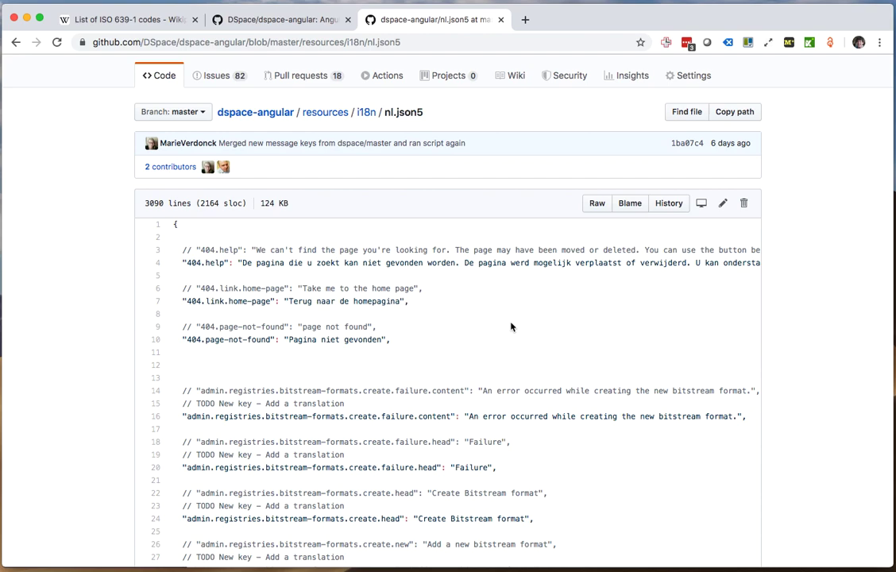
mouse_move(513, 324)
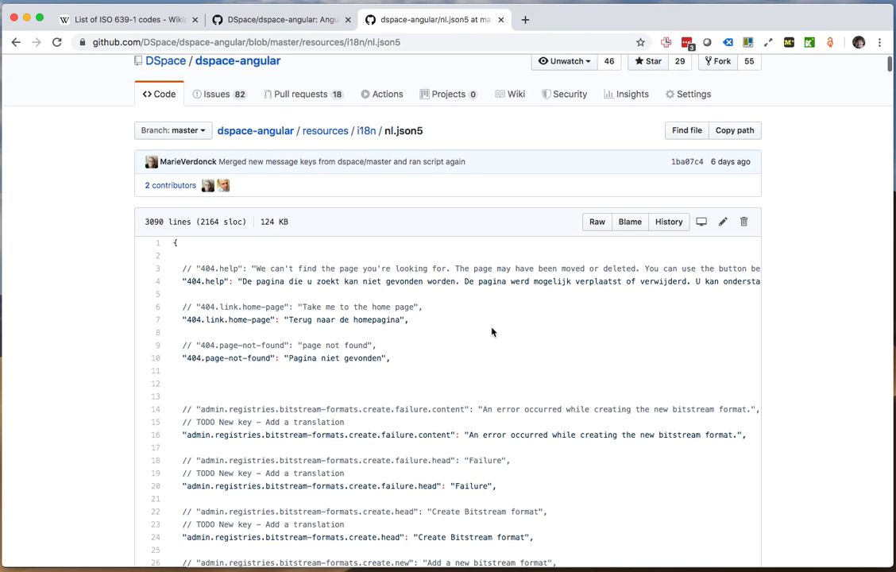
scroll(down, 3)
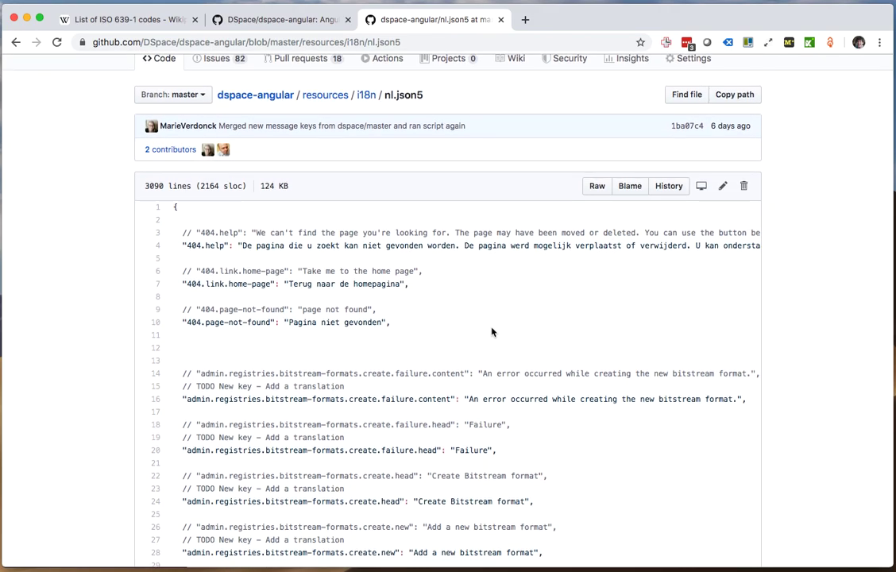
scroll(down, 3)
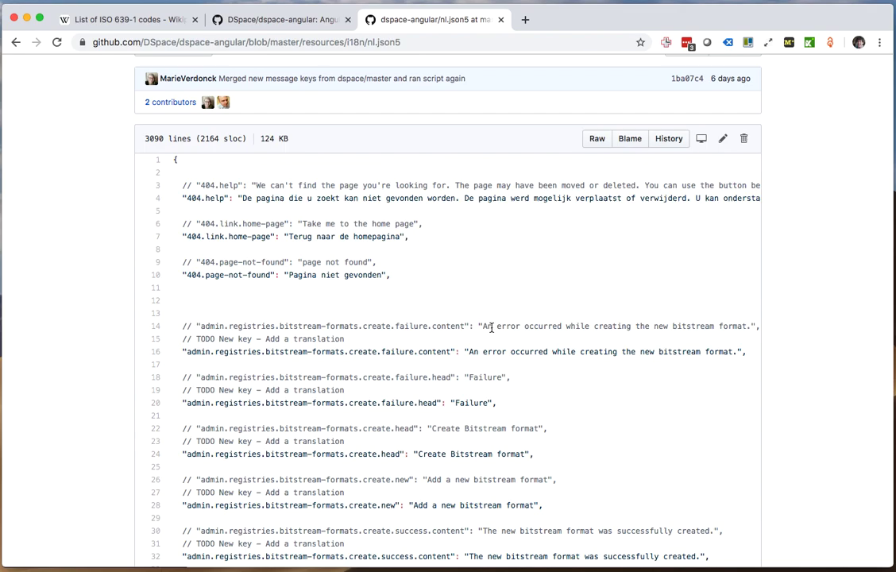
scroll(down, 3)
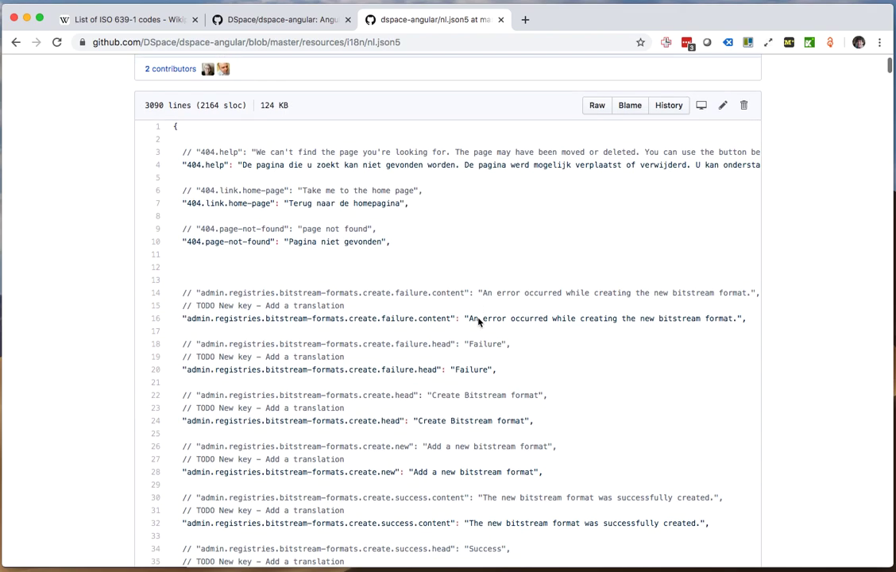
scroll(down, 3)
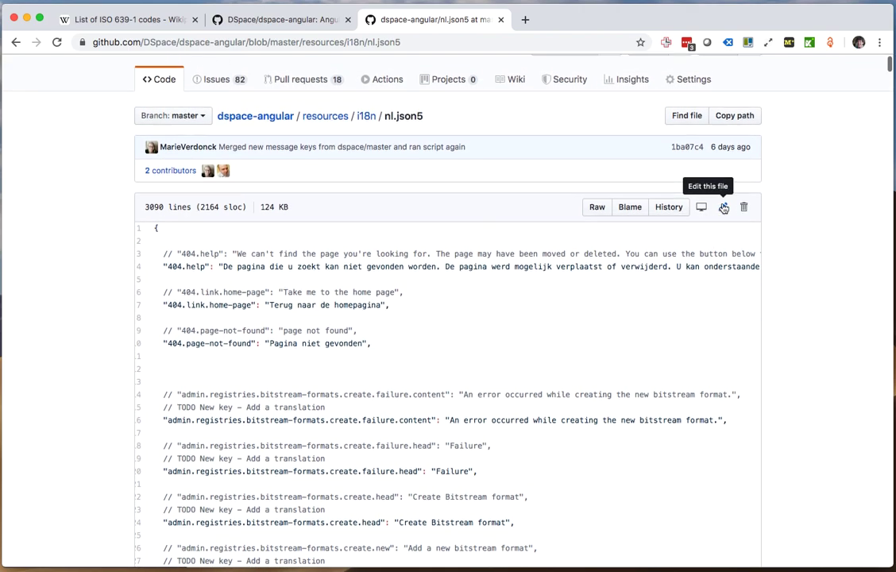
- Open nl.json5 in the editor, change Success to Succes and remove its TODO note
click(723, 207)
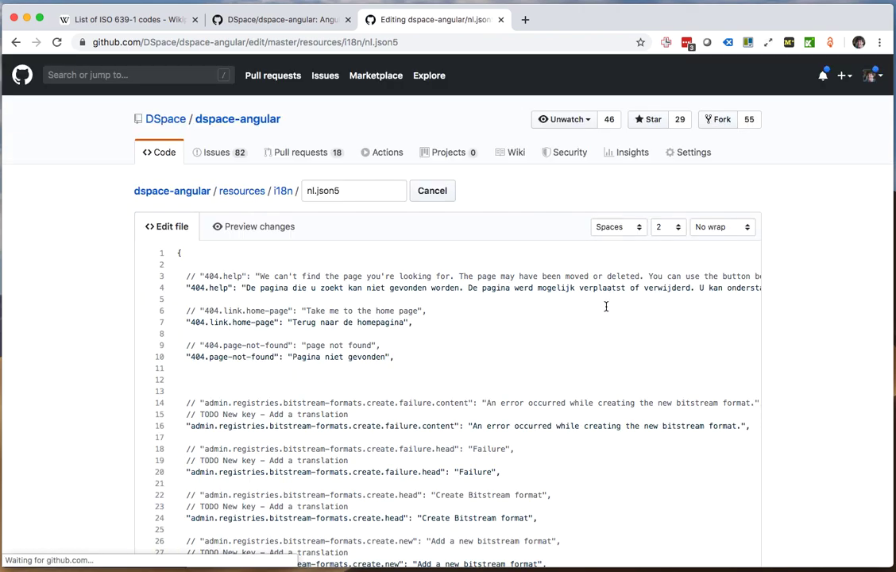
scroll(down, 3)
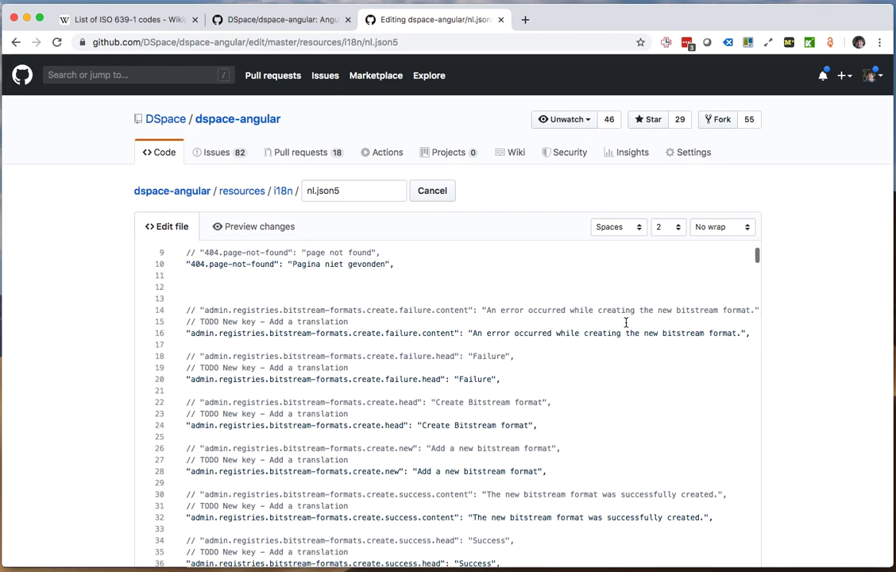
scroll(down, 3)
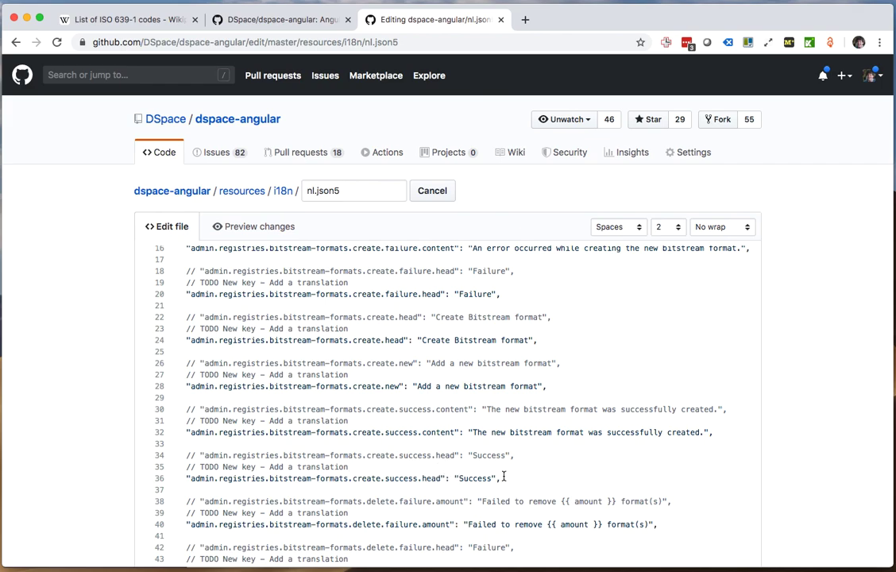
click(500, 478)
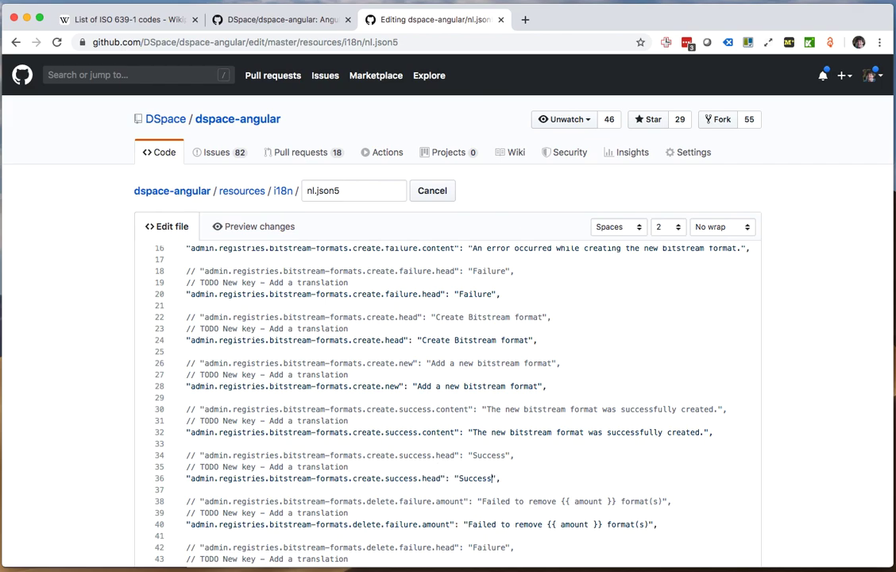
key(Backspace)
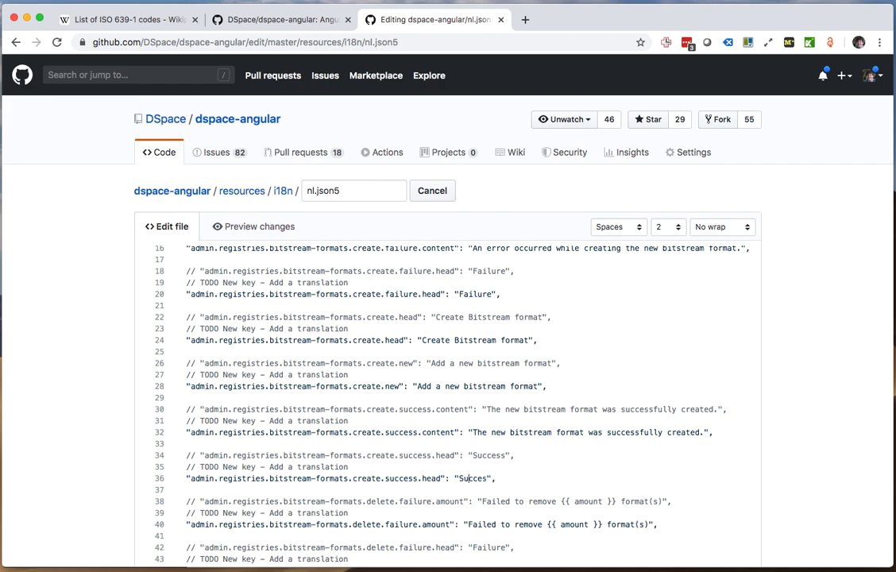
double_click(476, 478)
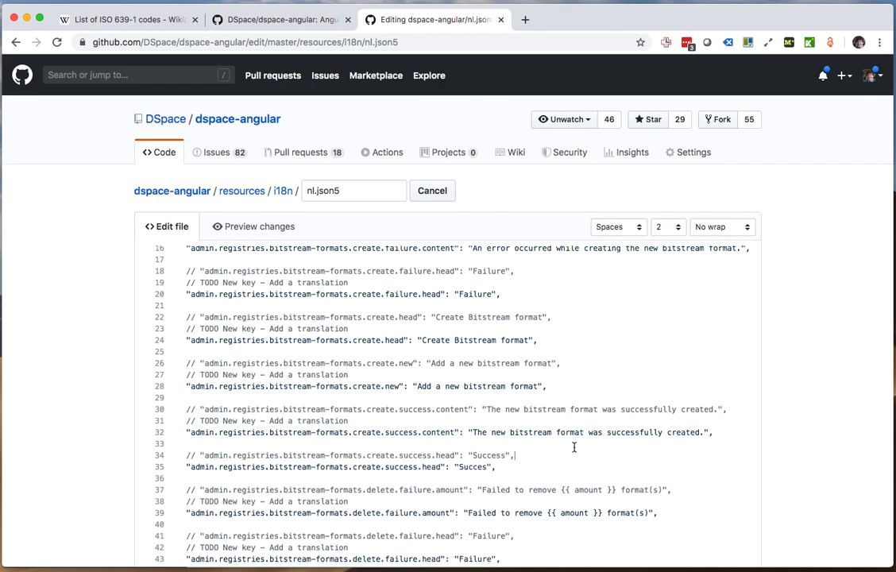
- Remove the failure head TODO note and replace Failure with Gefaald
scroll(down, 3)
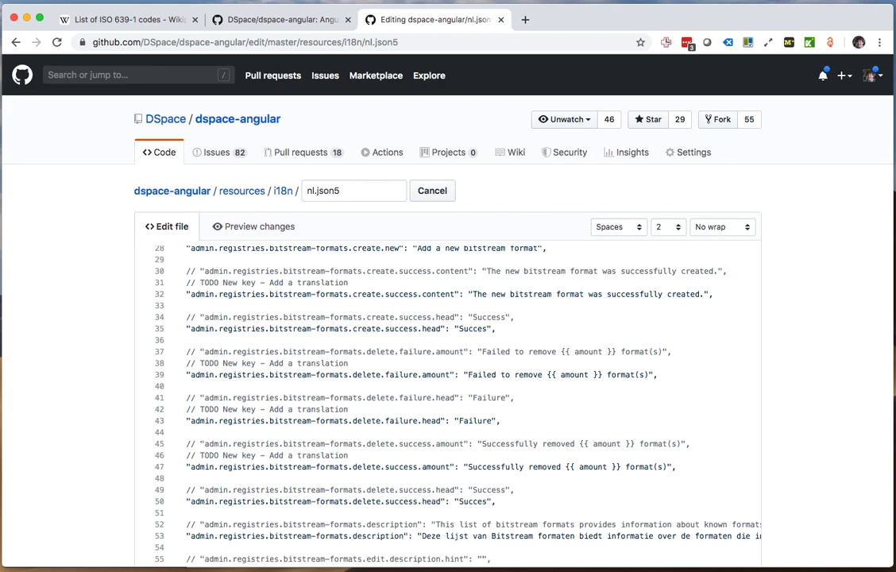
mouse_move(524, 450)
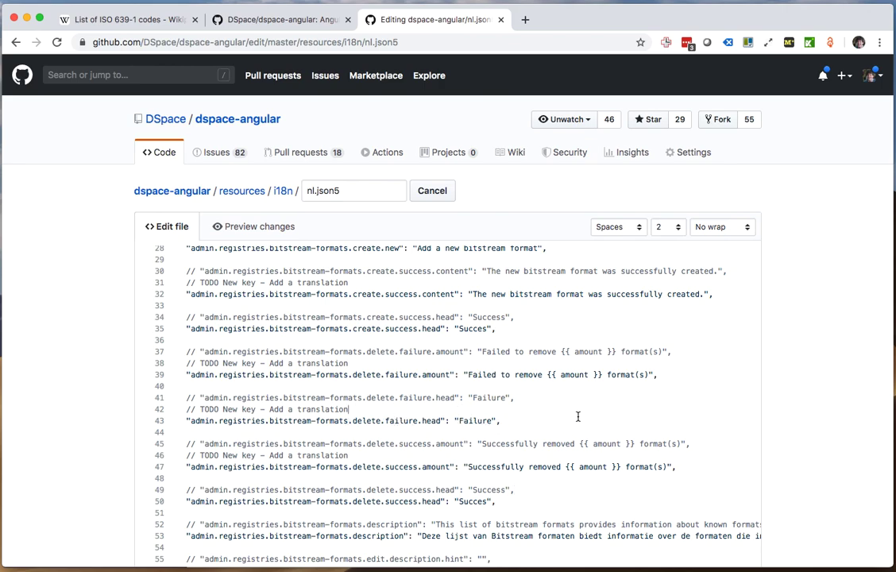
triple_click(270, 409)
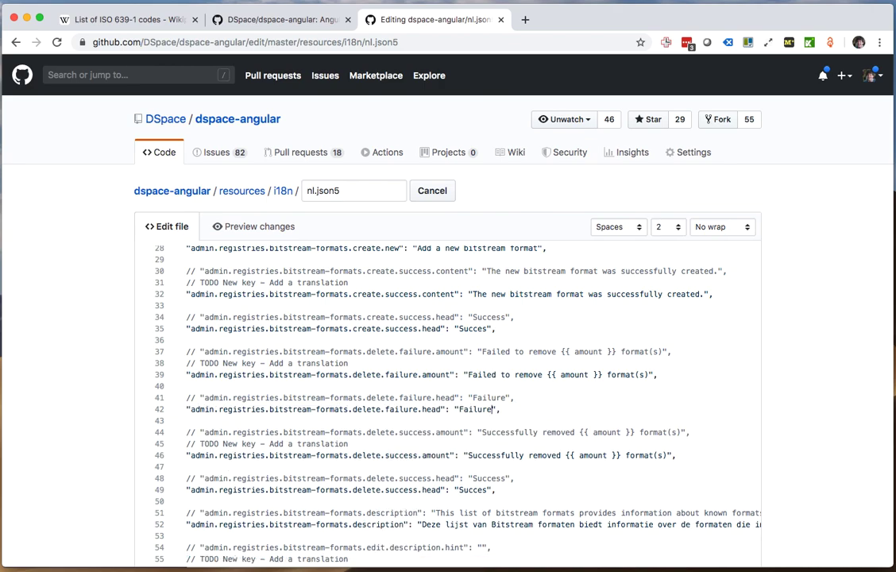
double_click(483, 409)
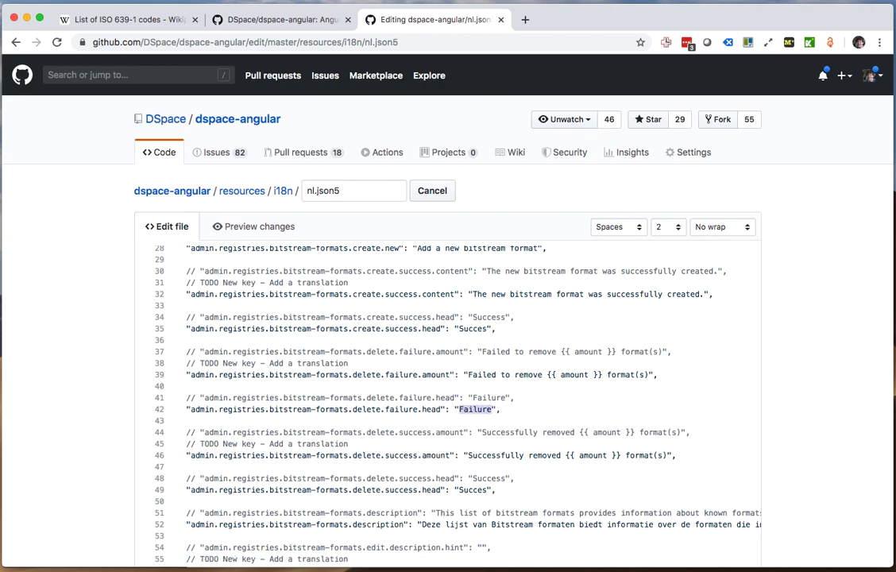
text(Gefaald)
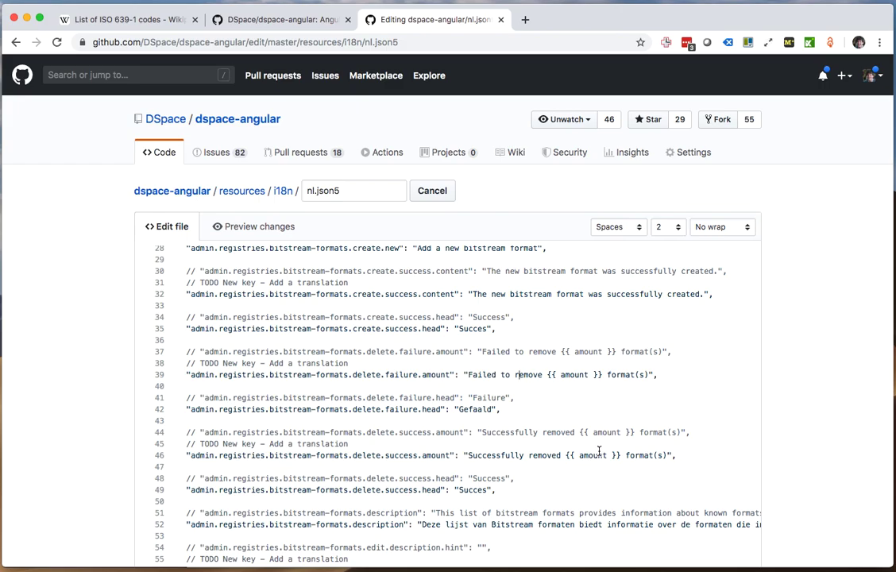
scroll(down, 3)
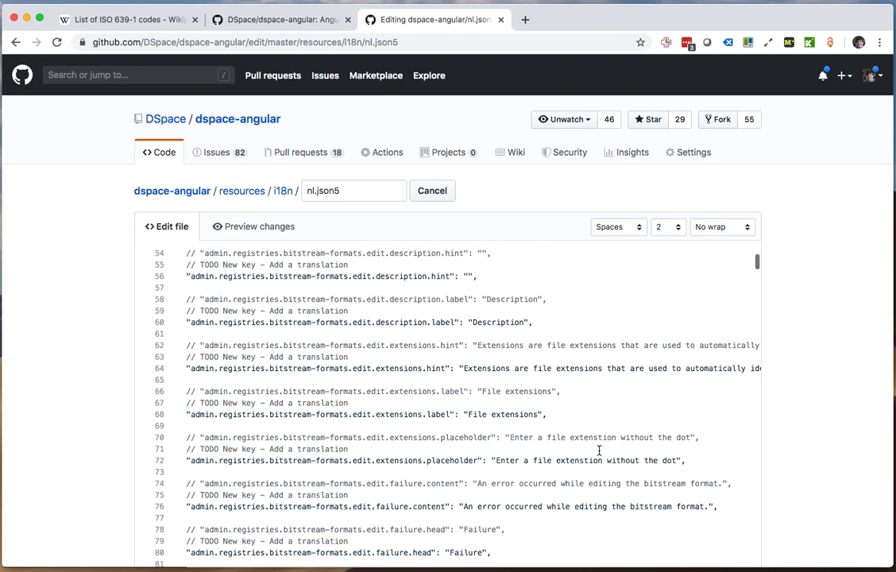
scroll(down, 3)
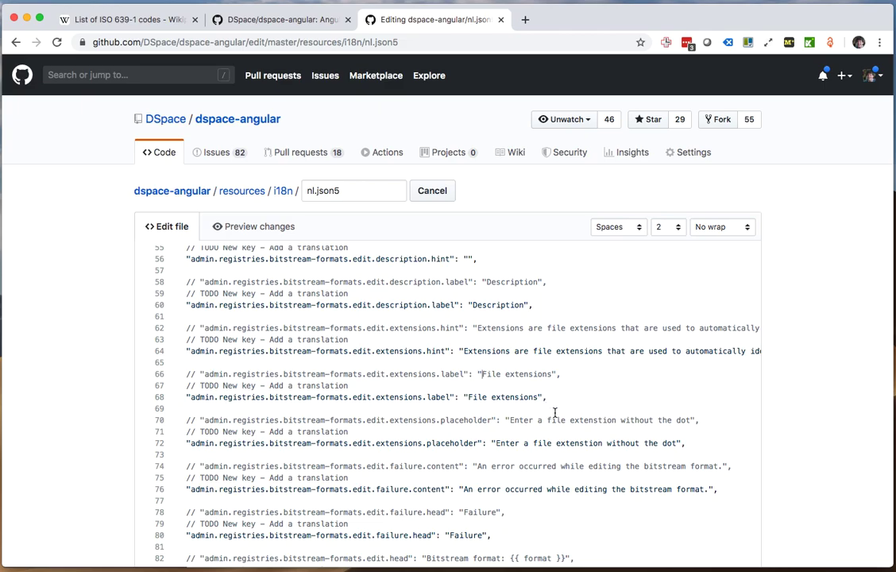
scroll(down, 3)
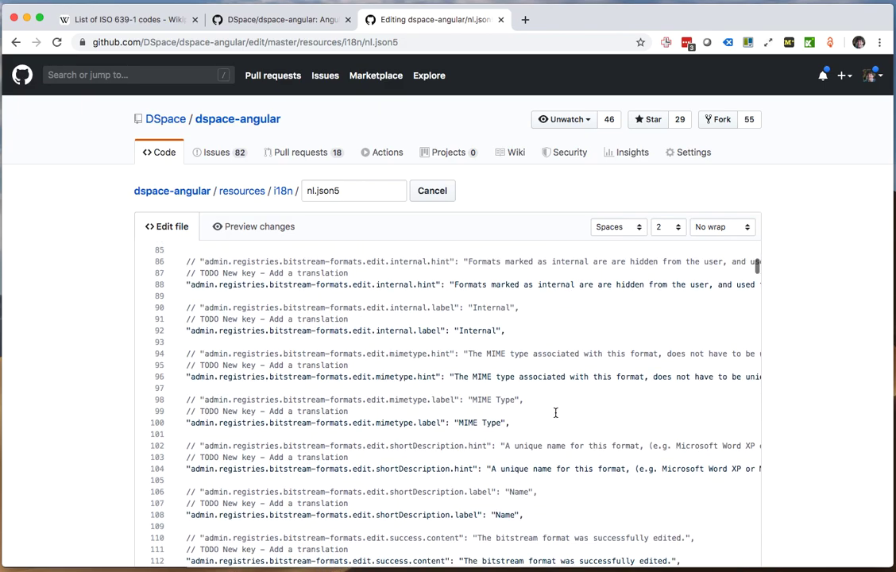
scroll(down, 3)
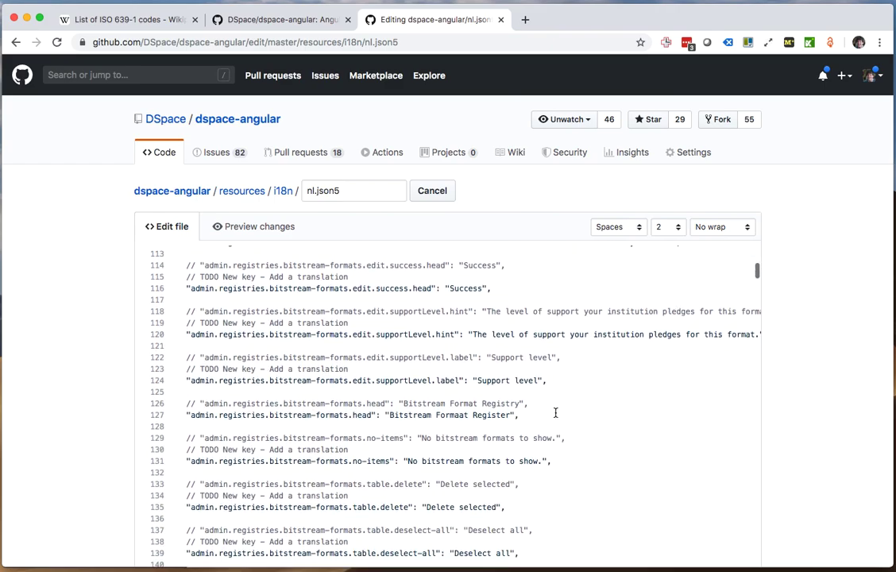
scroll(down, 3)
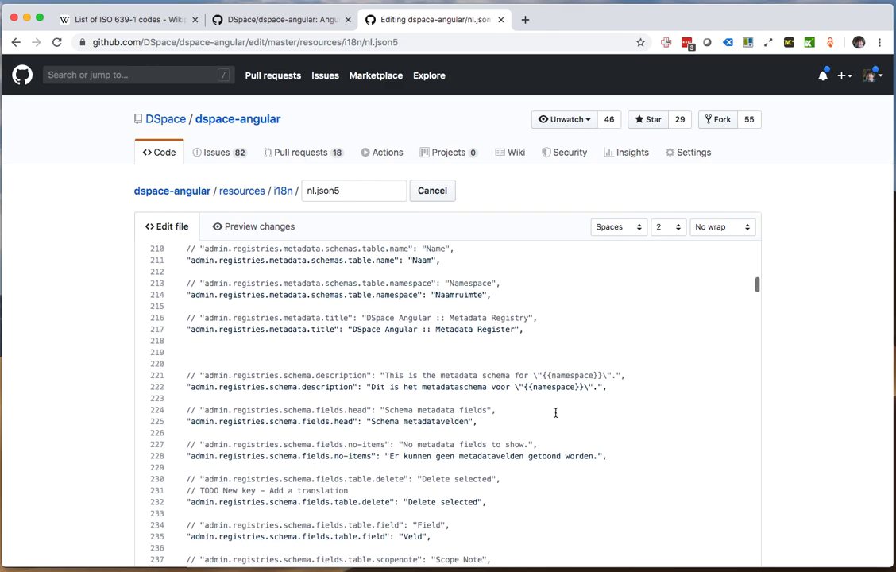
mouse_move(642, 429)
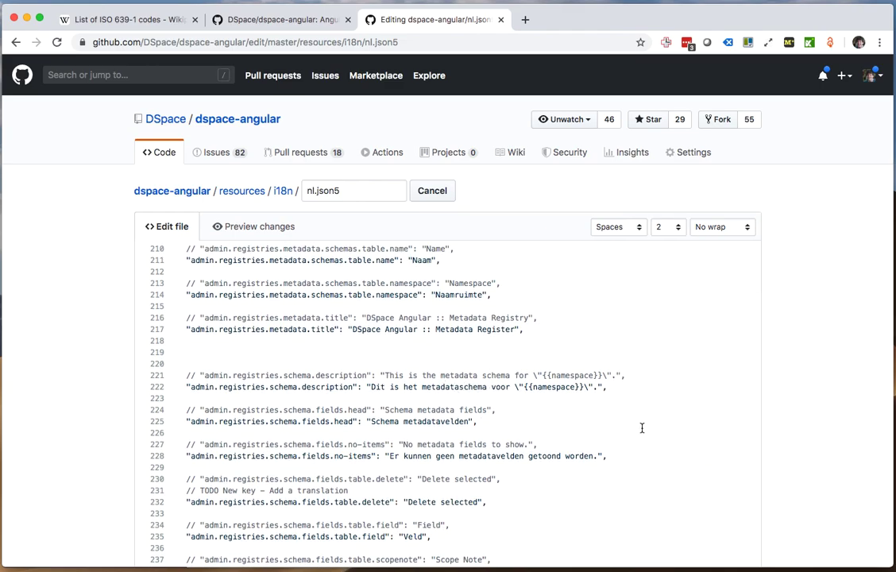
mouse_move(432, 390)
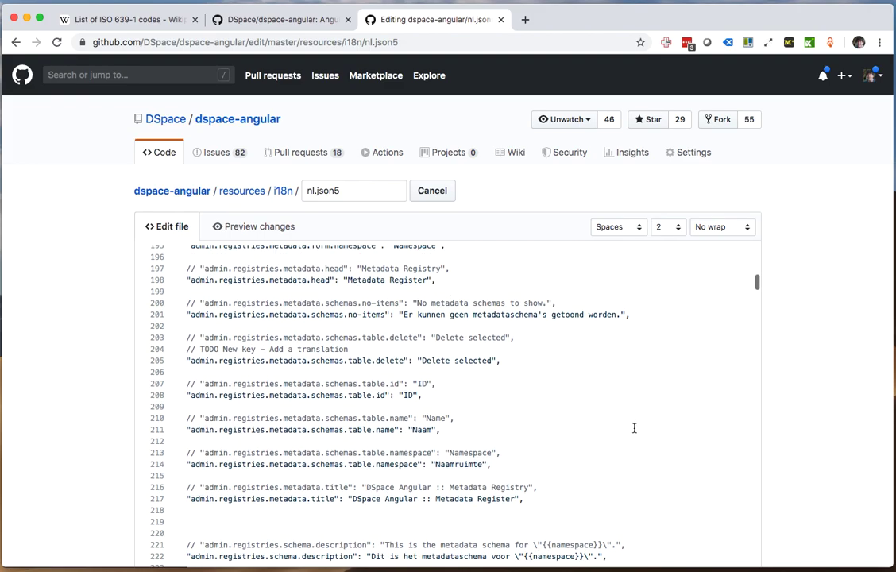
scroll(down, 3)
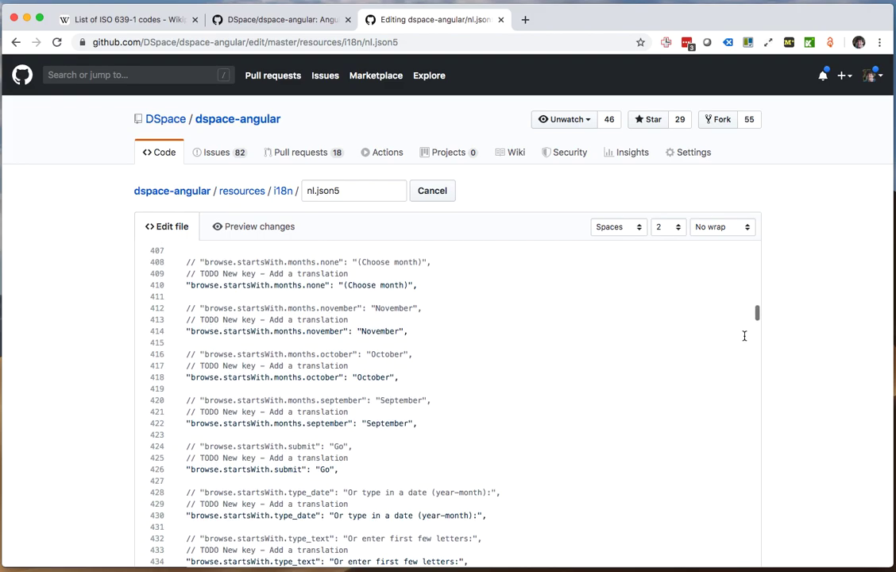
scroll(down, 3)
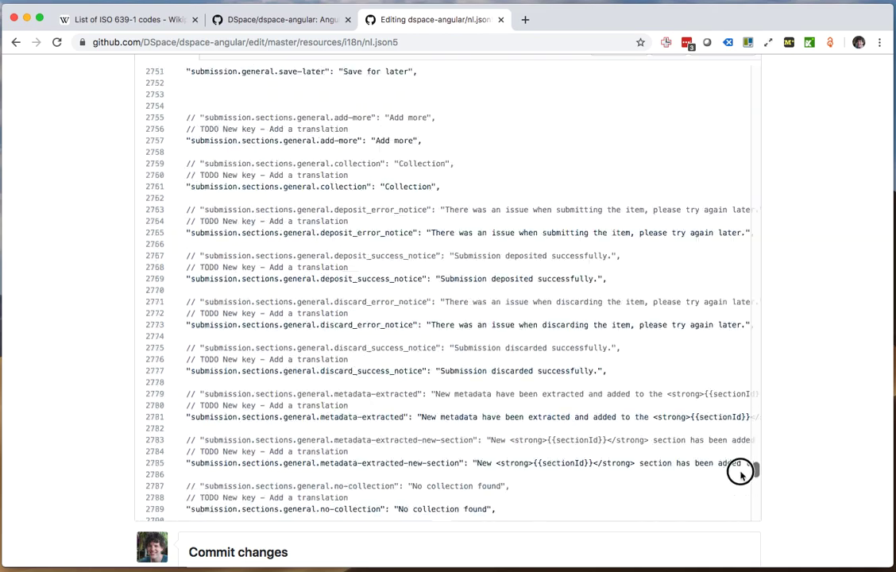
- Scroll to the file's last line to reveal the commit message and branch options
scroll(down, 3)
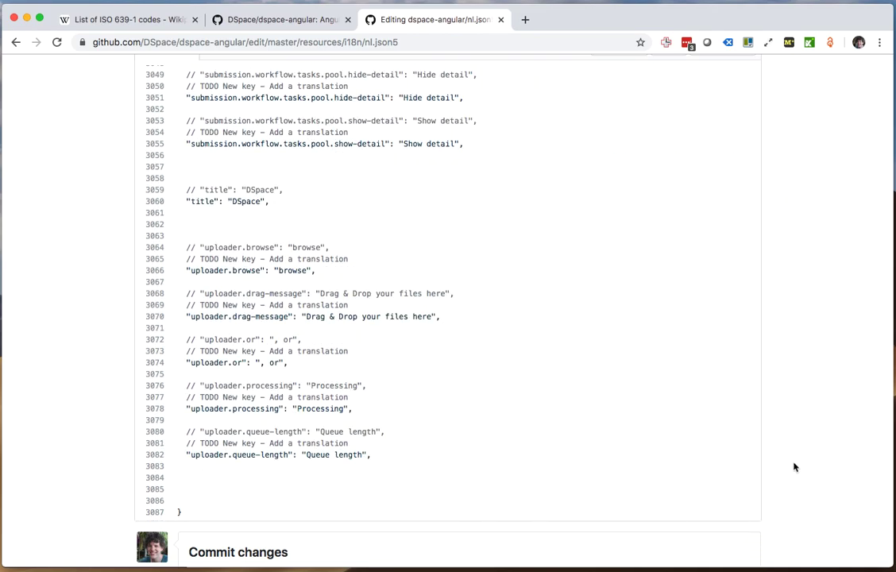
scroll(down, 3)
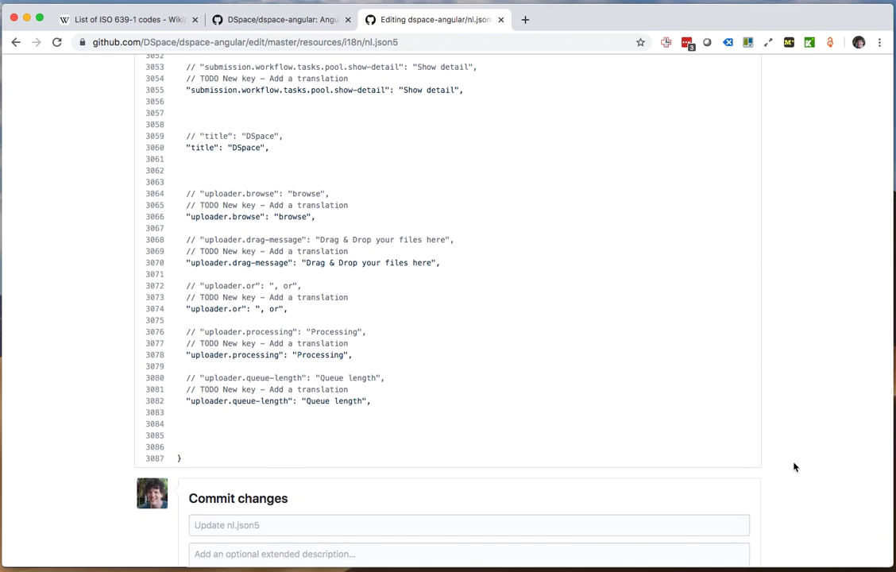
scroll(down, 3)
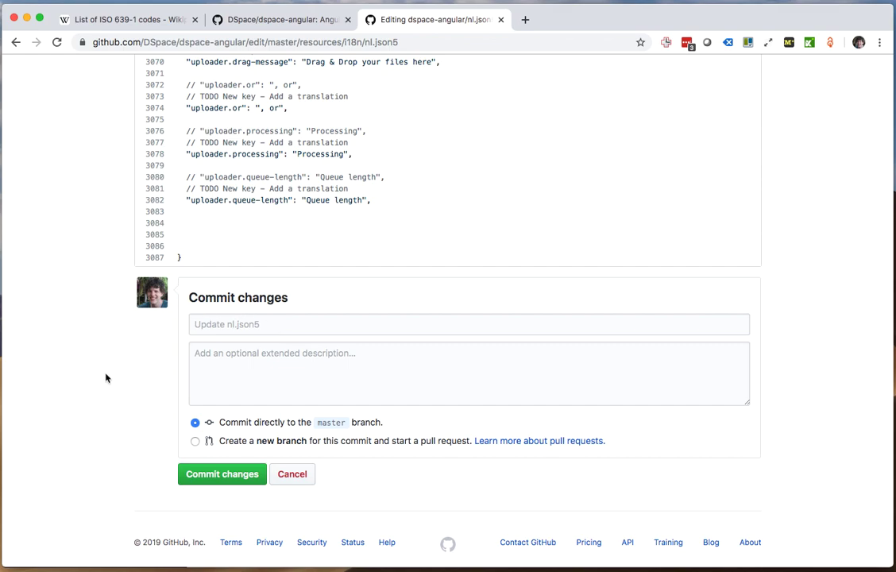
mouse_move(398, 423)
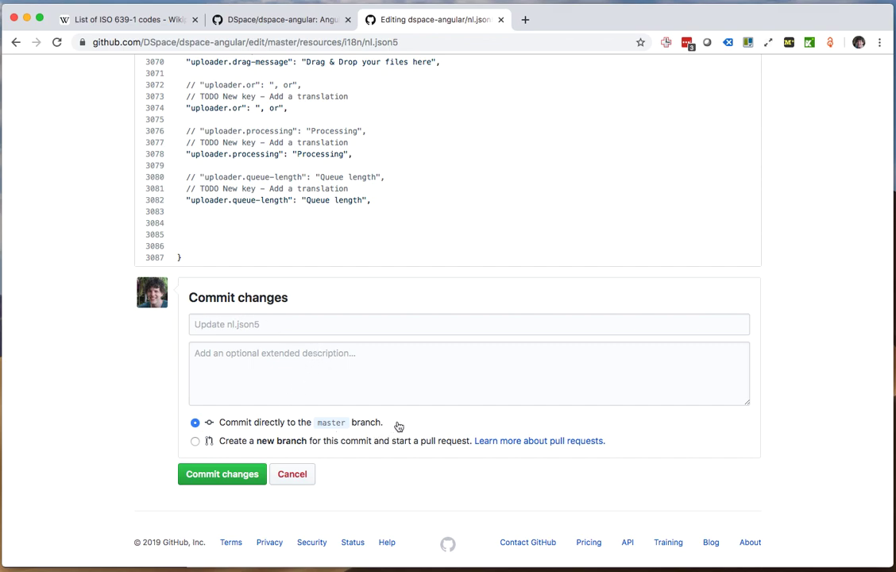
mouse_move(424, 430)
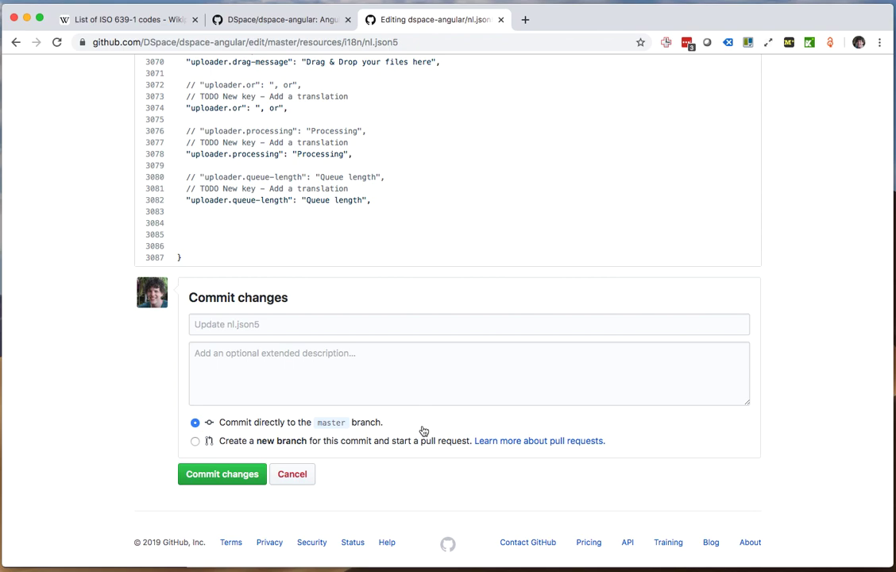
mouse_move(264, 436)
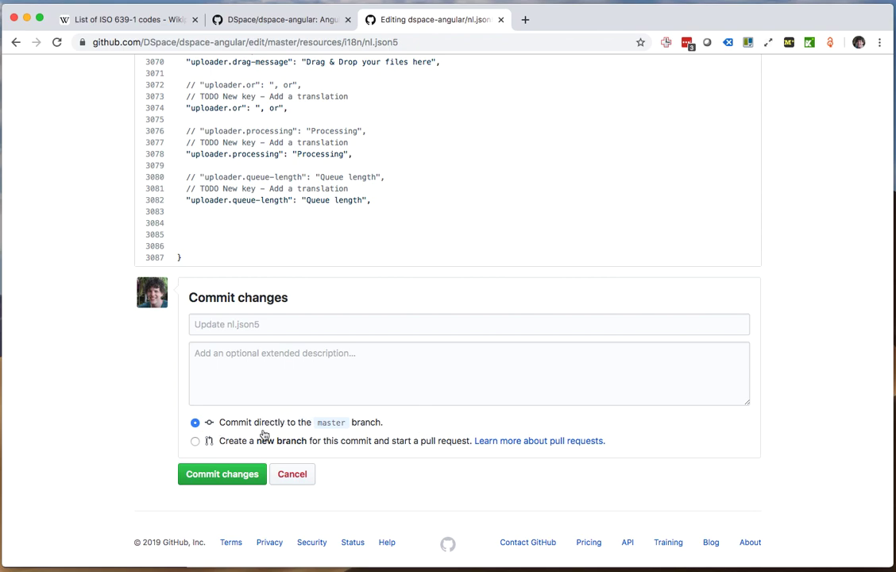
- Type 'Contribution to the Dutch translation of DSpace 7' as the commit message
click(468, 325)
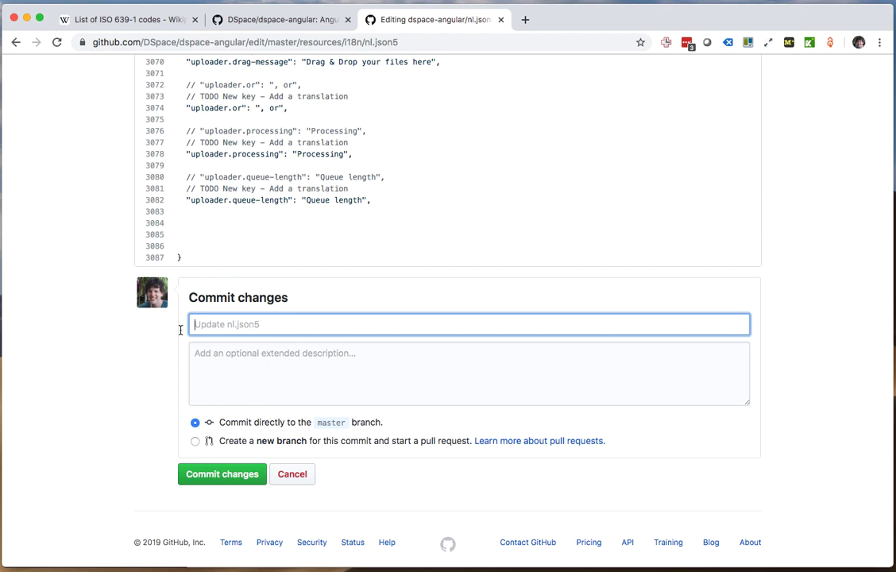
mouse_move(126, 349)
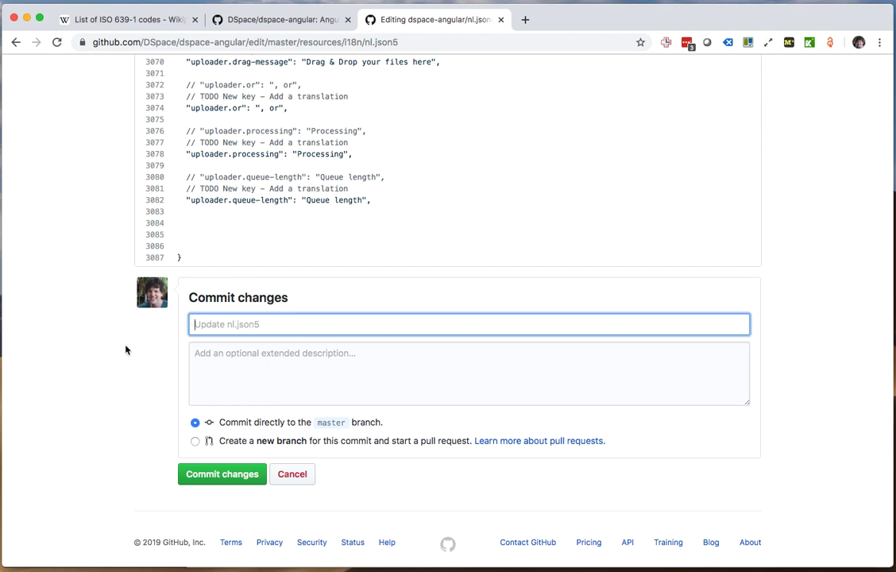
text(Contribution to the D)
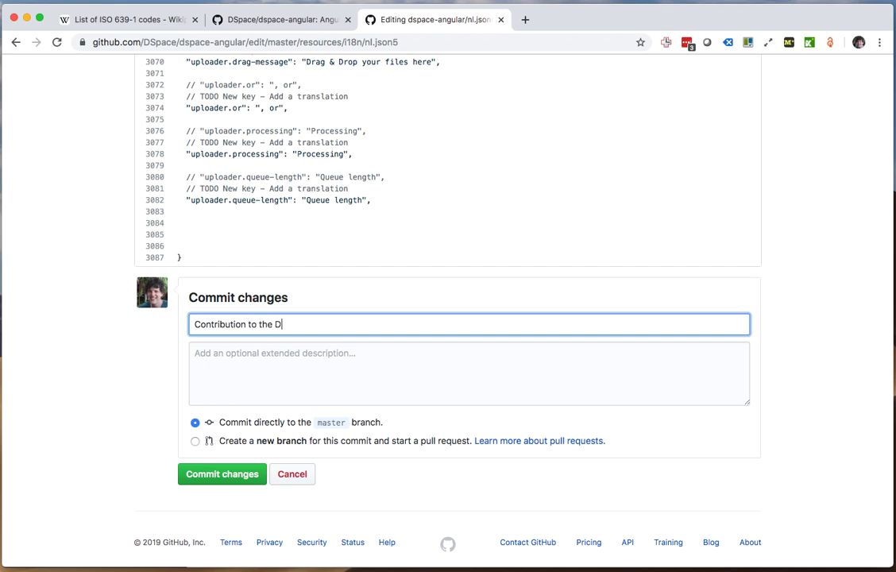
text(utch translation o)
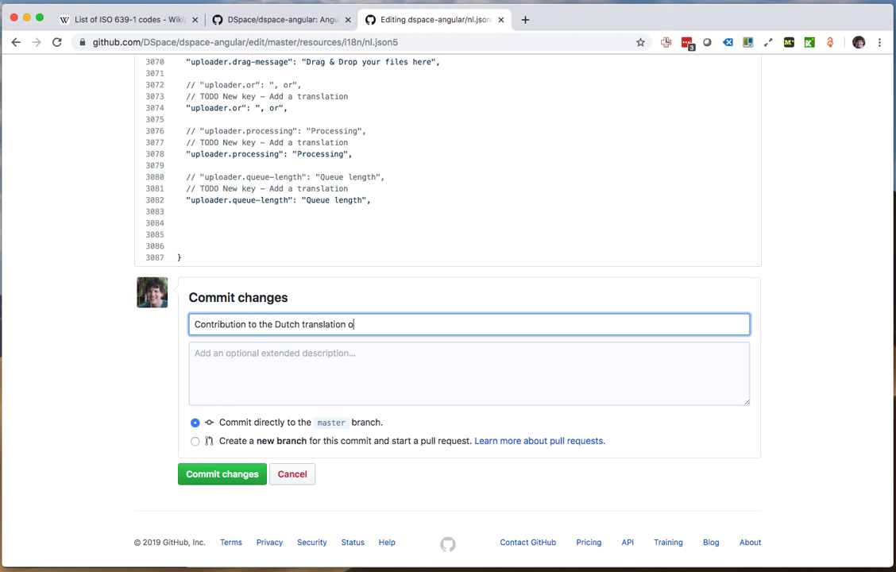
text(f DSpace 7)
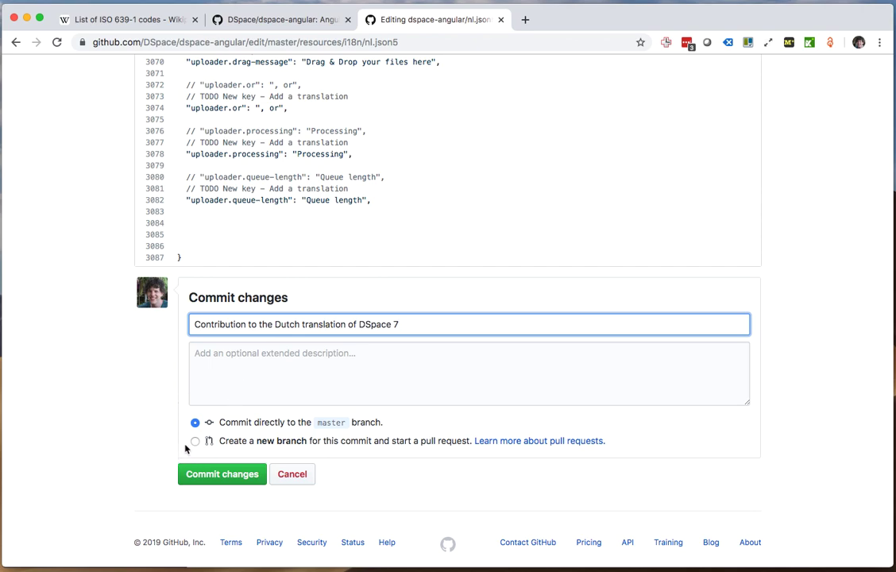
- Commit to a new branch named dutch-message-keys and propose the file change
click(195, 441)
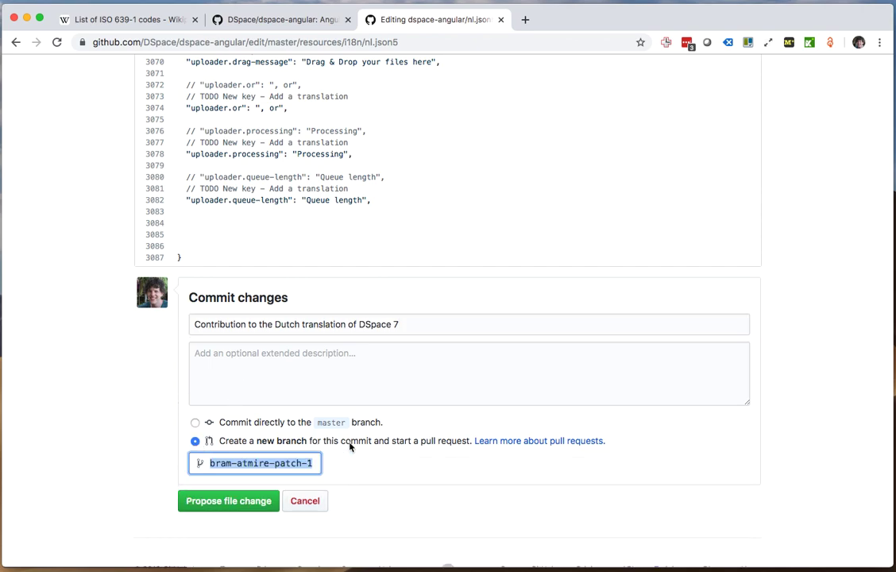
mouse_move(325, 447)
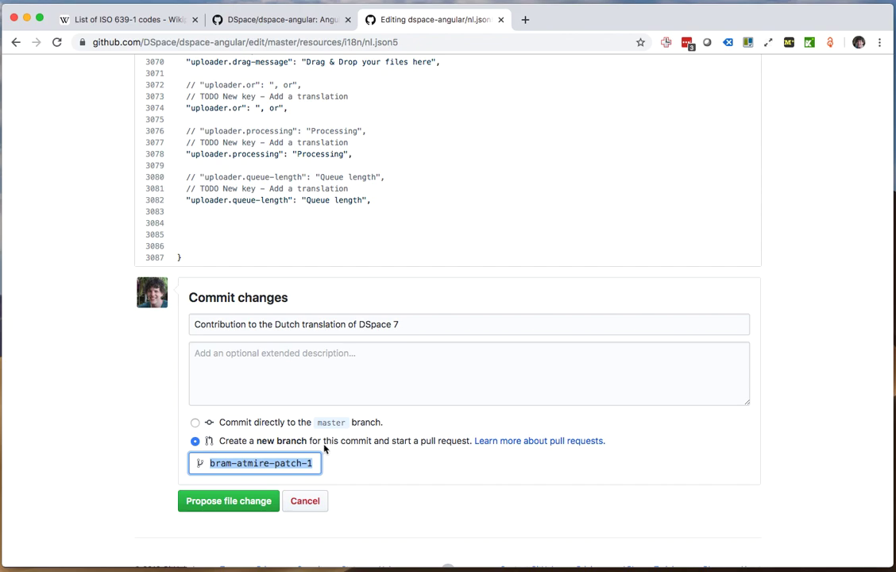
mouse_move(422, 463)
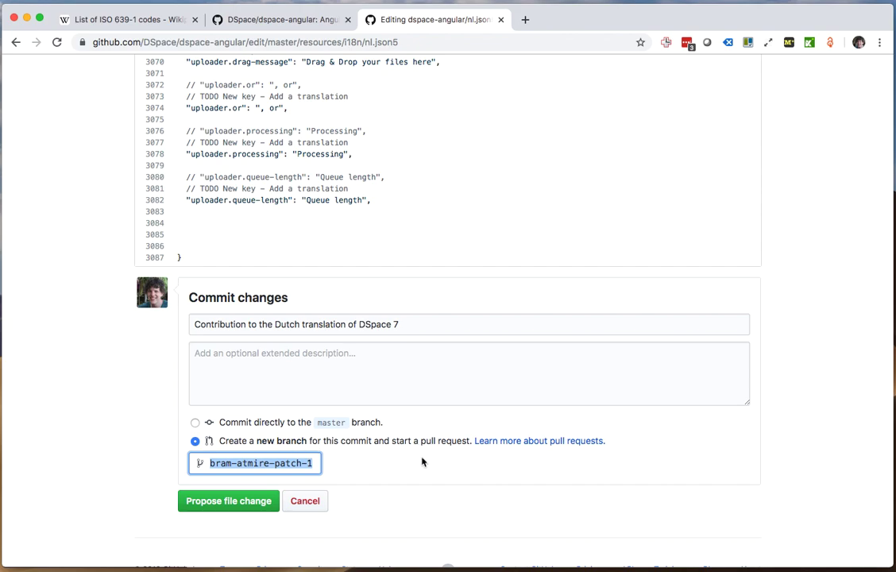
mouse_move(421, 459)
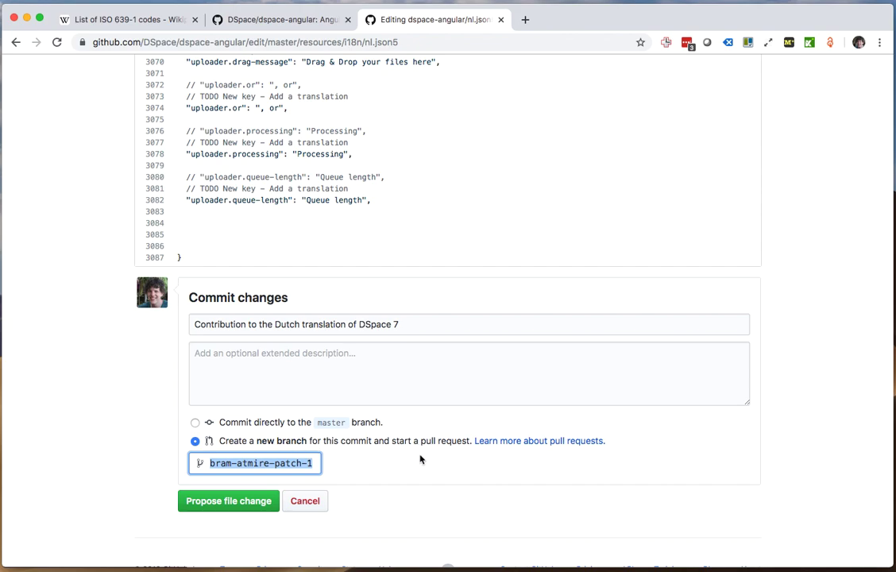
mouse_move(413, 456)
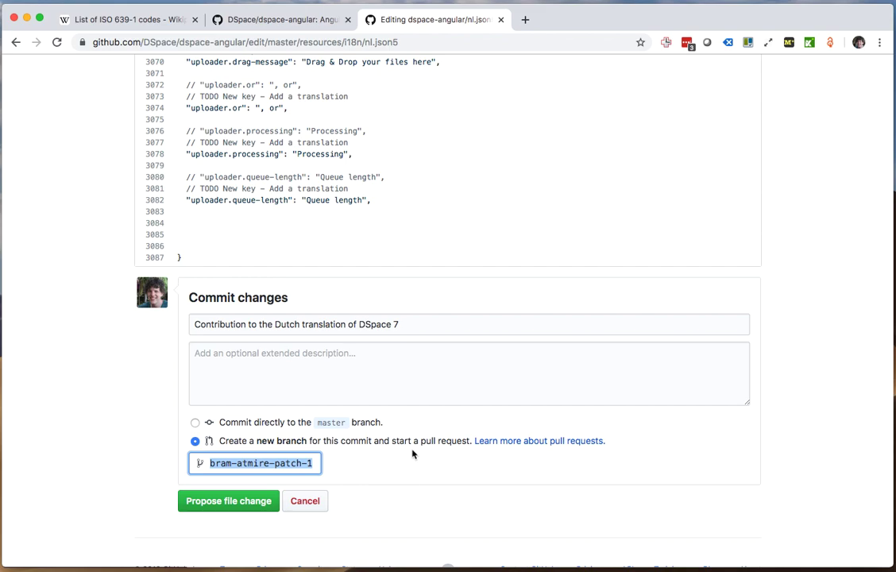
mouse_move(346, 468)
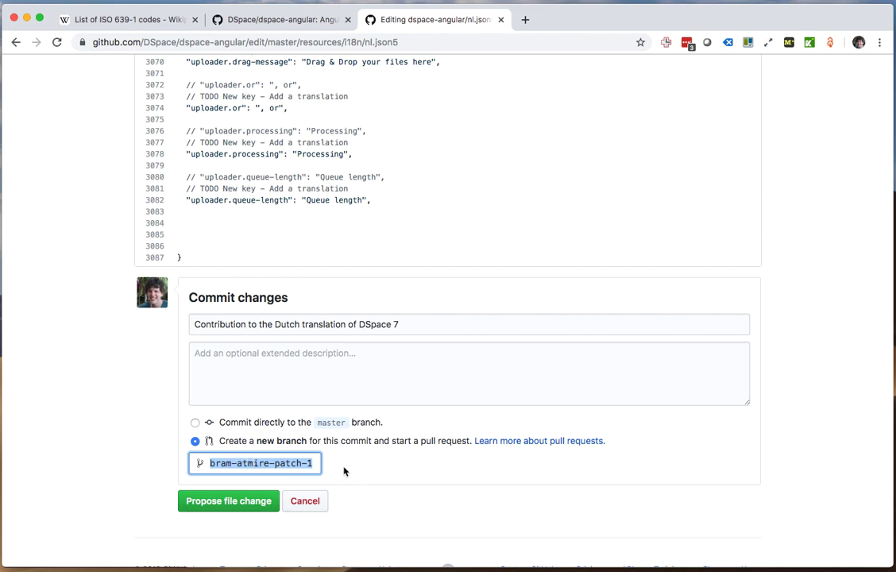
mouse_move(411, 474)
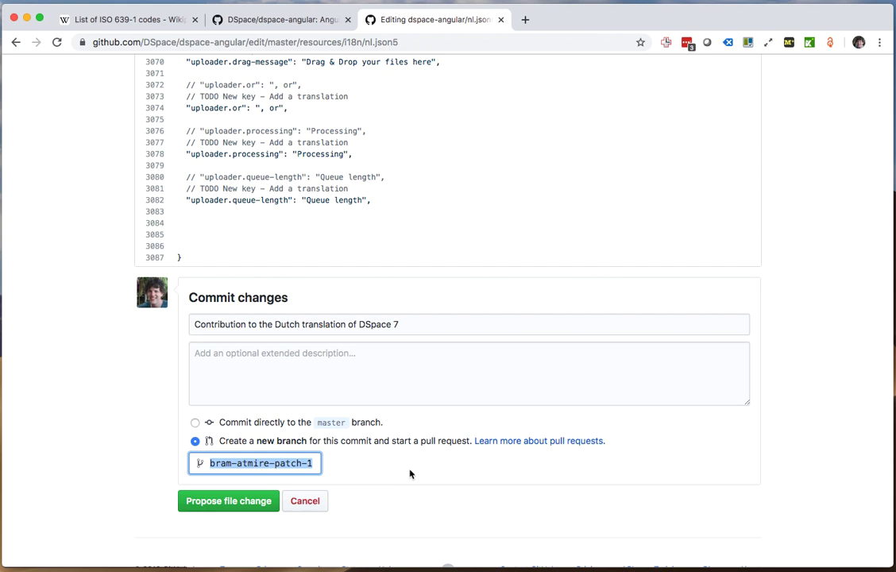
text(dutch-message-)
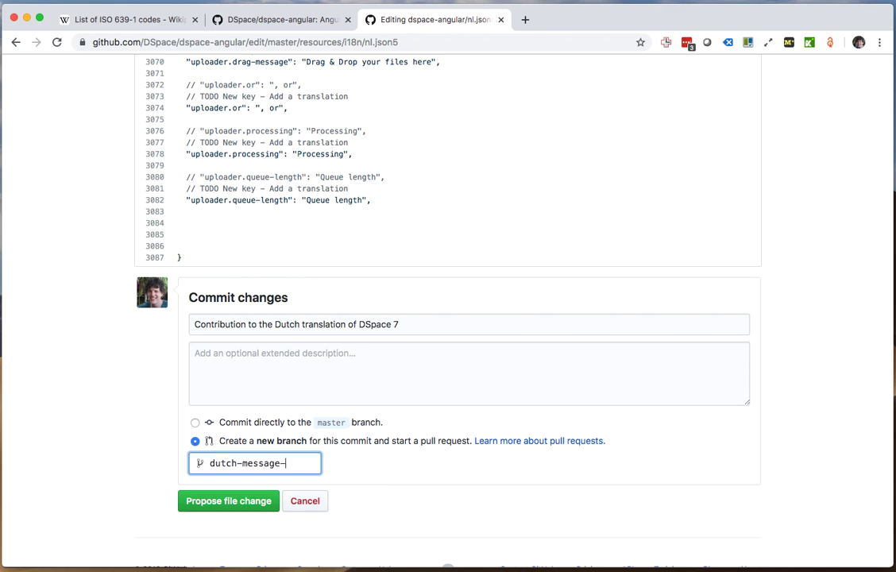
text(keys)
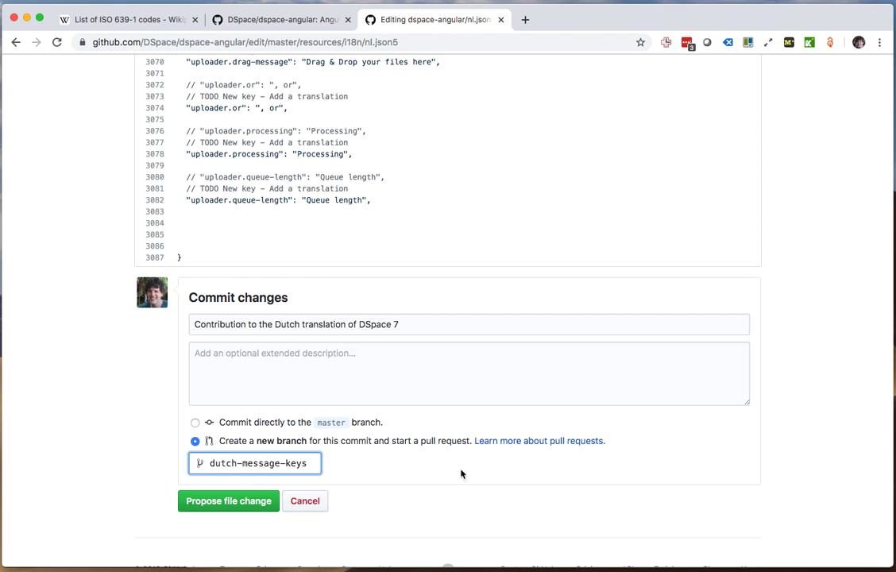
click(228, 500)
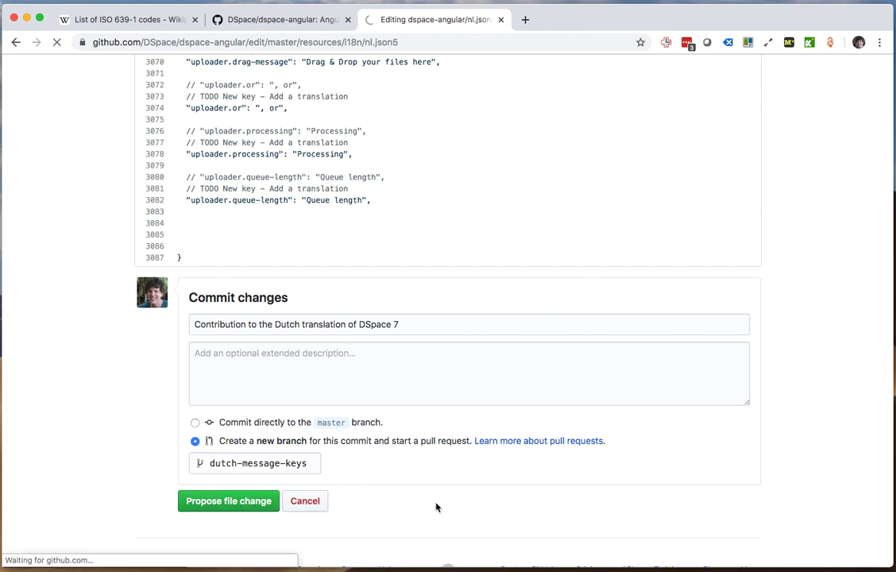
- Create the pull request from dutch-message-keys into master, keeping the commit-message title
click(228, 500)
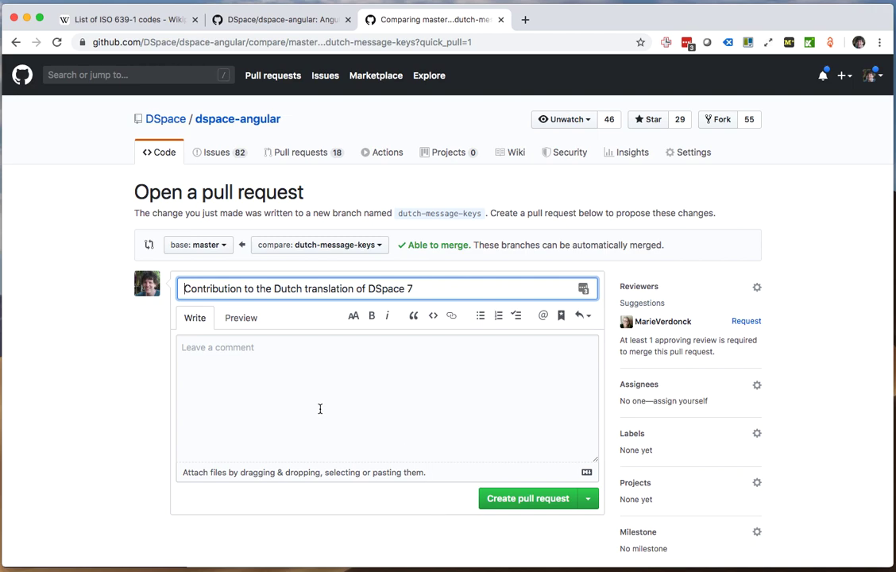
mouse_move(274, 413)
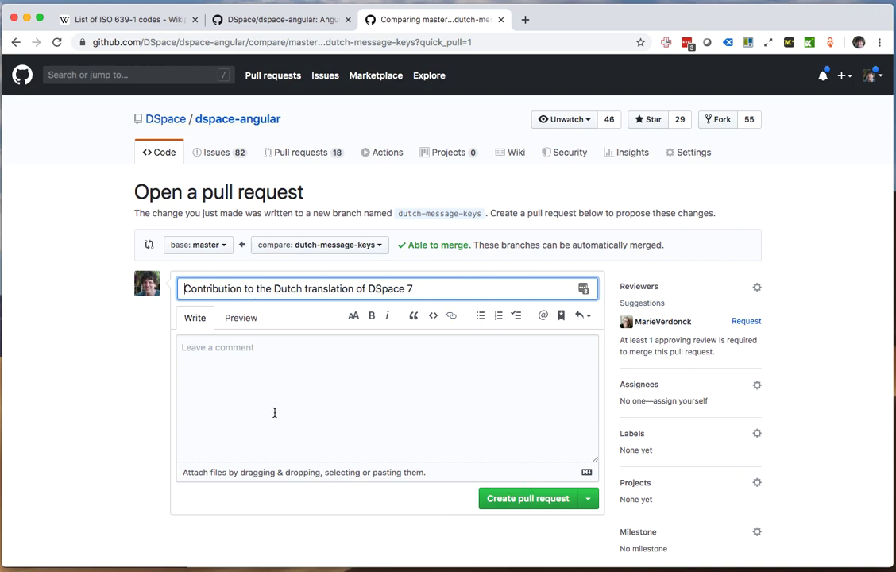
scroll(down, 3)
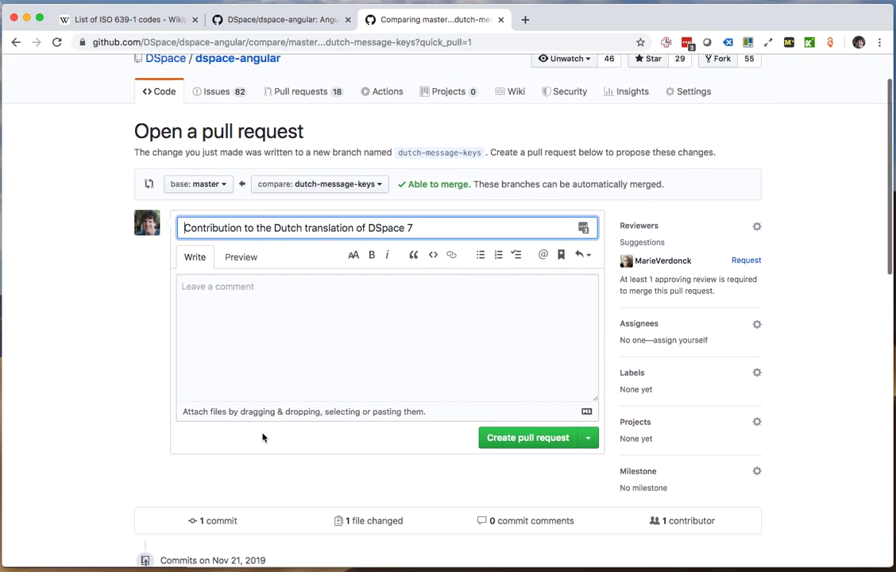
click(527, 438)
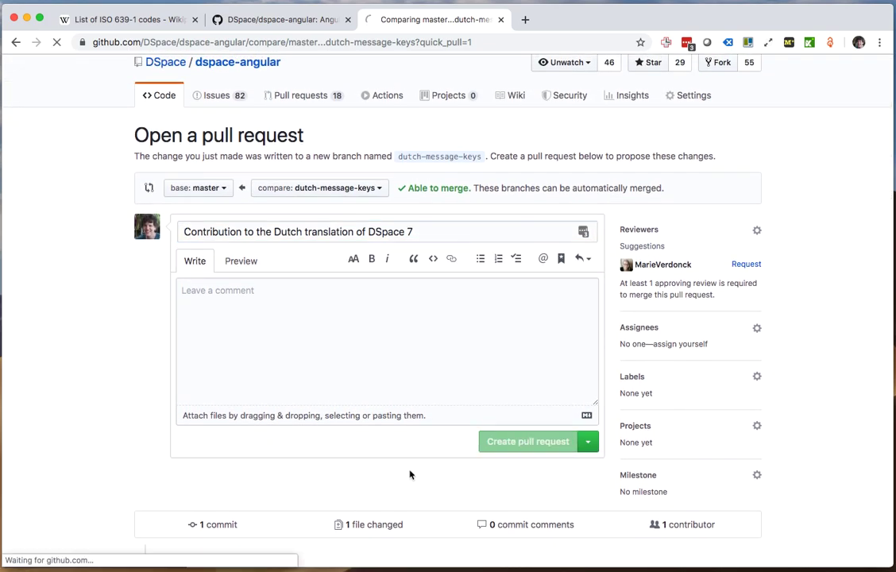
- Load pull request #522 and look over its conversation page
click(527, 441)
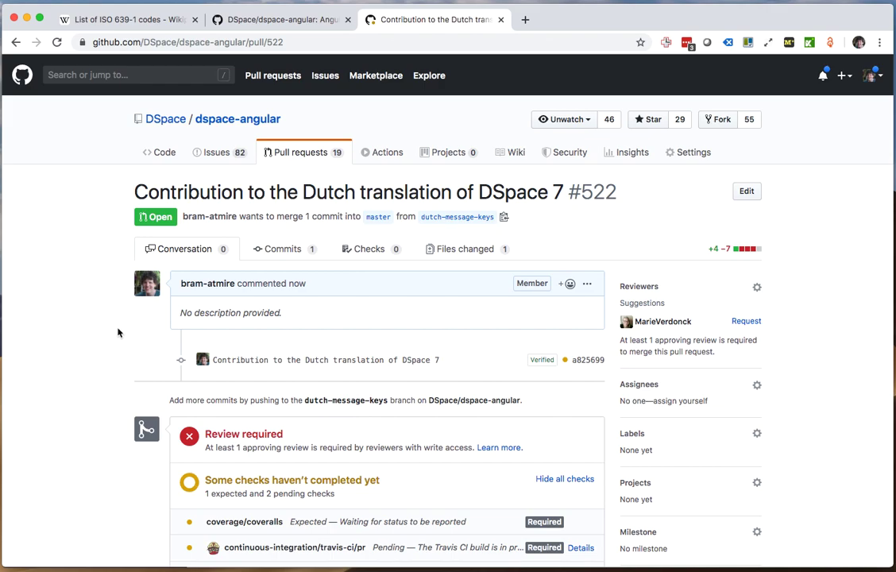
mouse_move(337, 237)
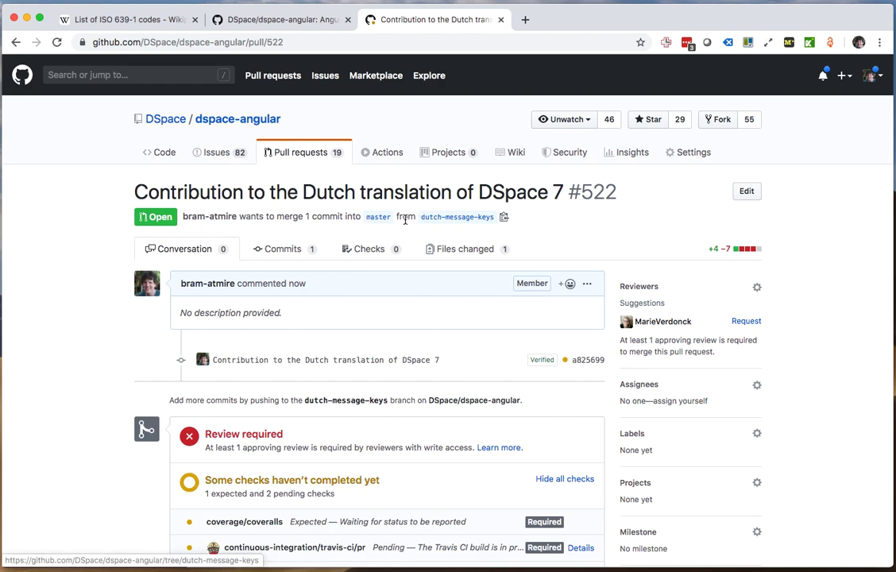
mouse_move(414, 217)
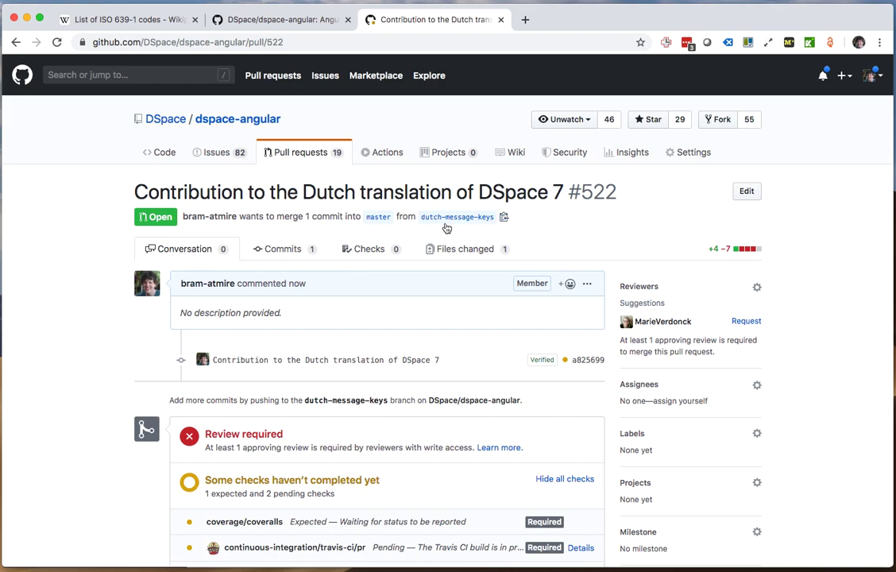
mouse_move(283, 249)
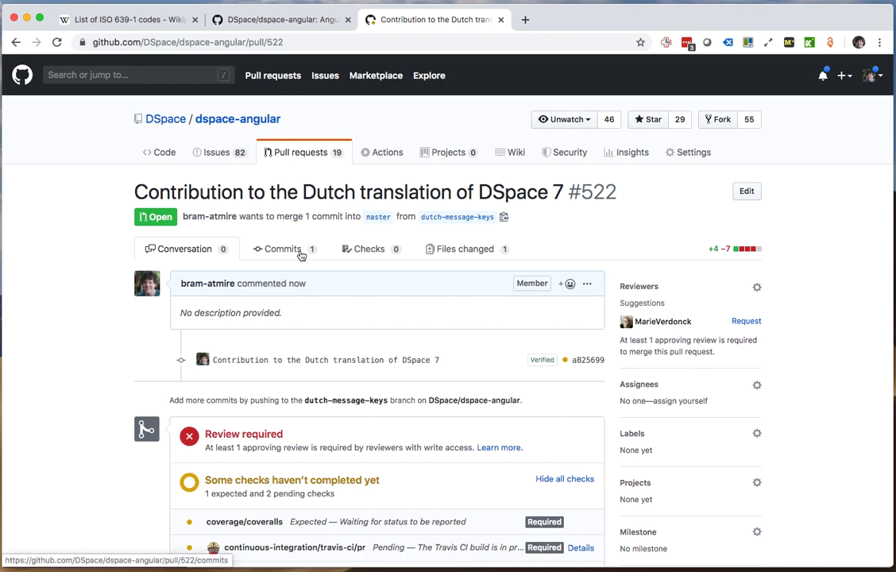
- Browse the nl.json5 diff showing removed TODO notes and the added Succes and Gefaald
click(465, 248)
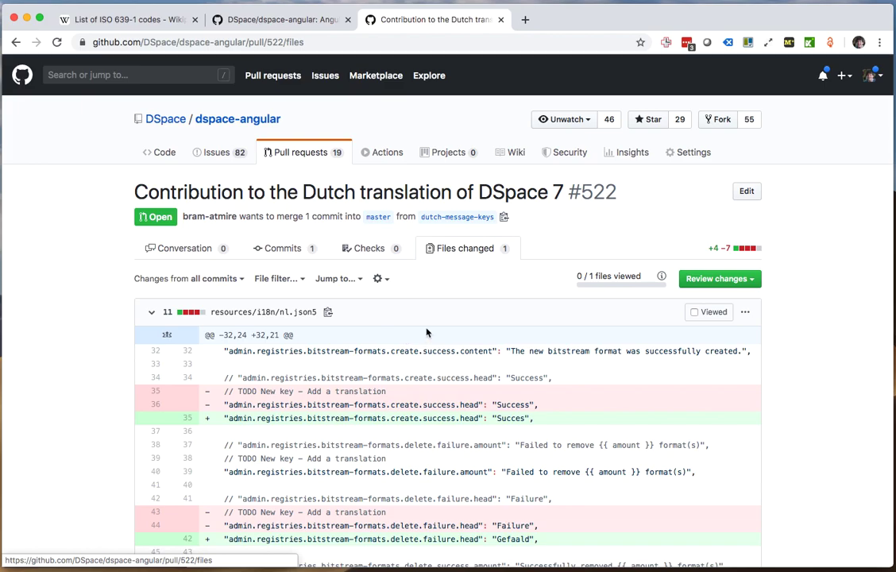
scroll(down, 3)
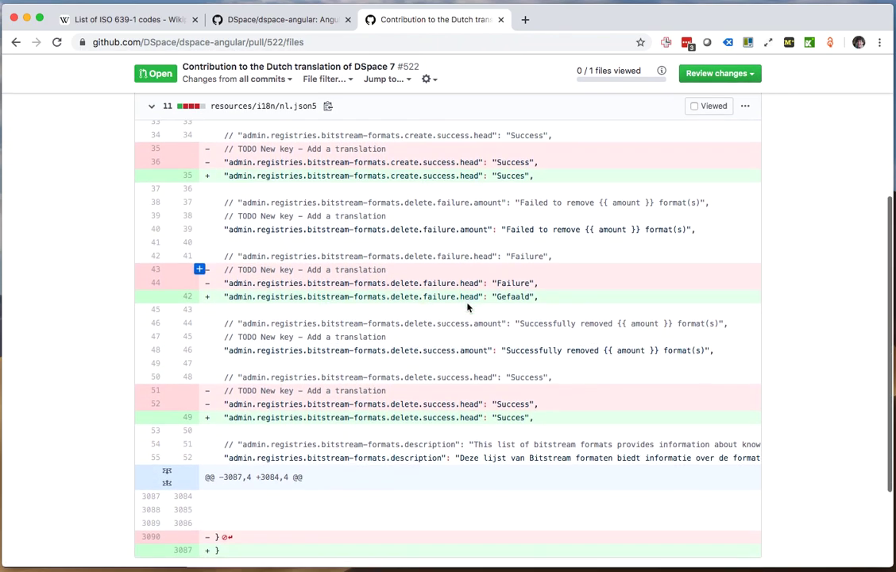
scroll(down, 3)
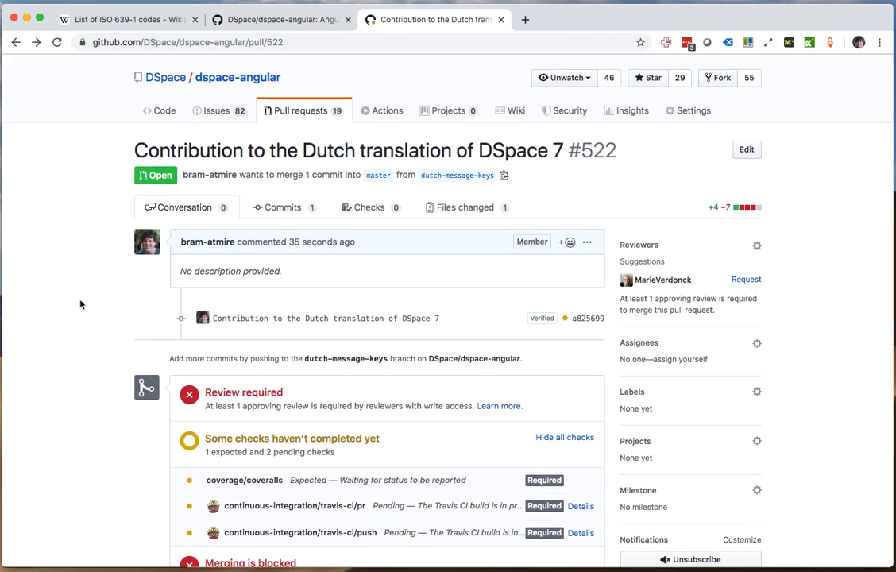
mouse_move(467, 300)
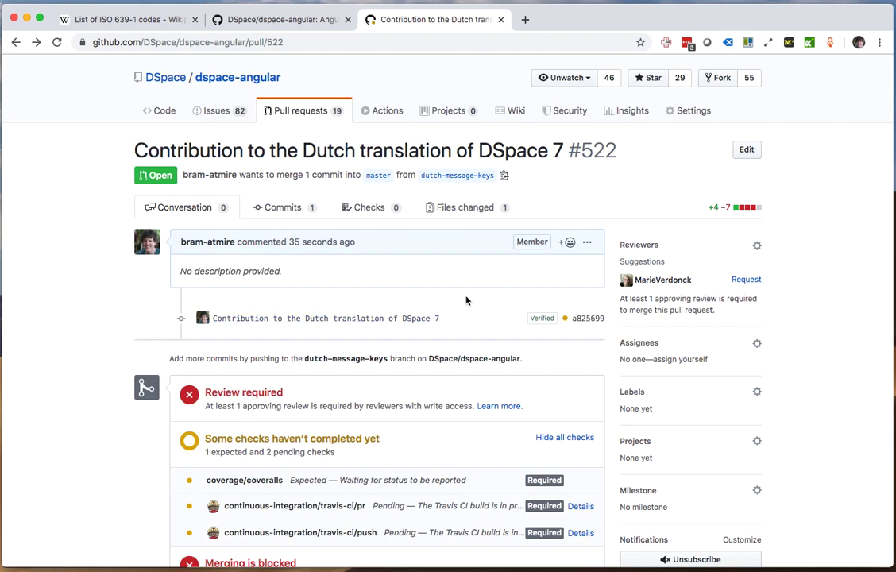
mouse_move(480, 261)
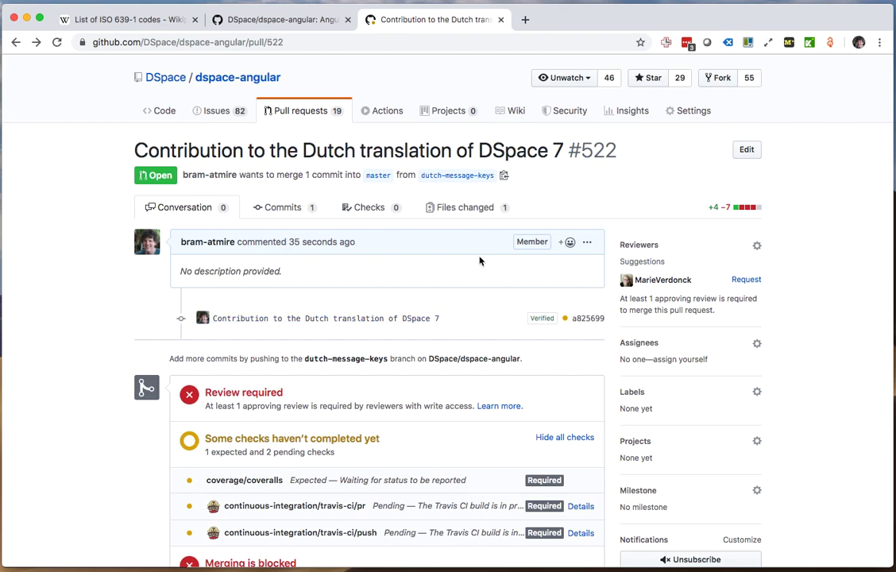
mouse_move(479, 264)
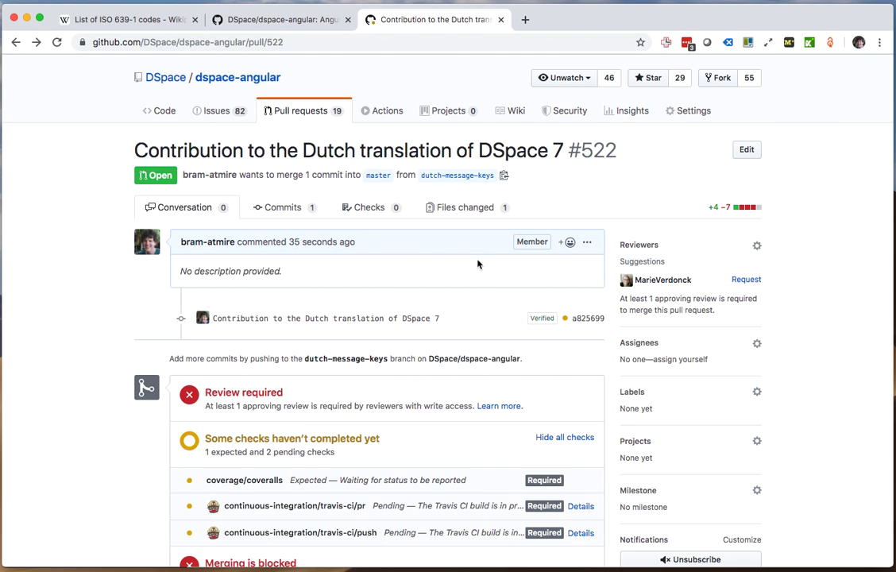
mouse_move(461, 211)
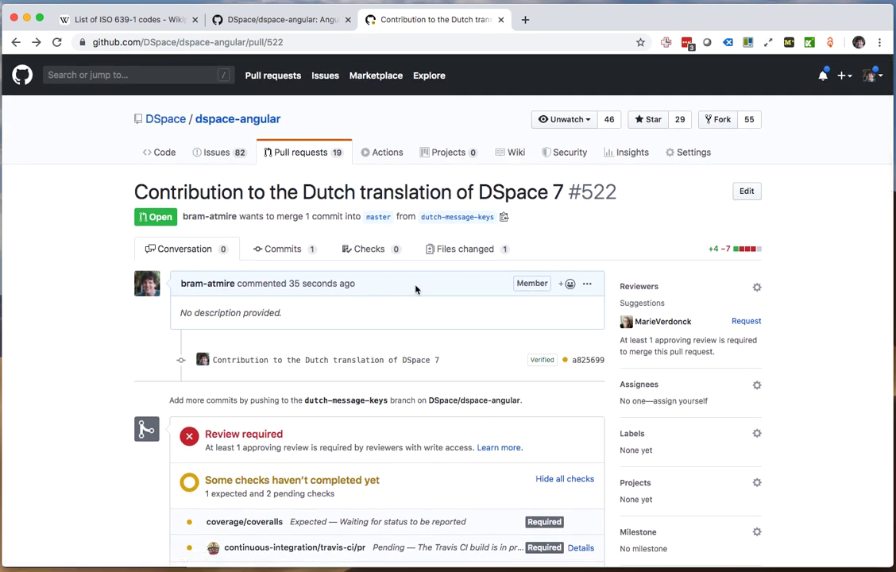
click(464, 248)
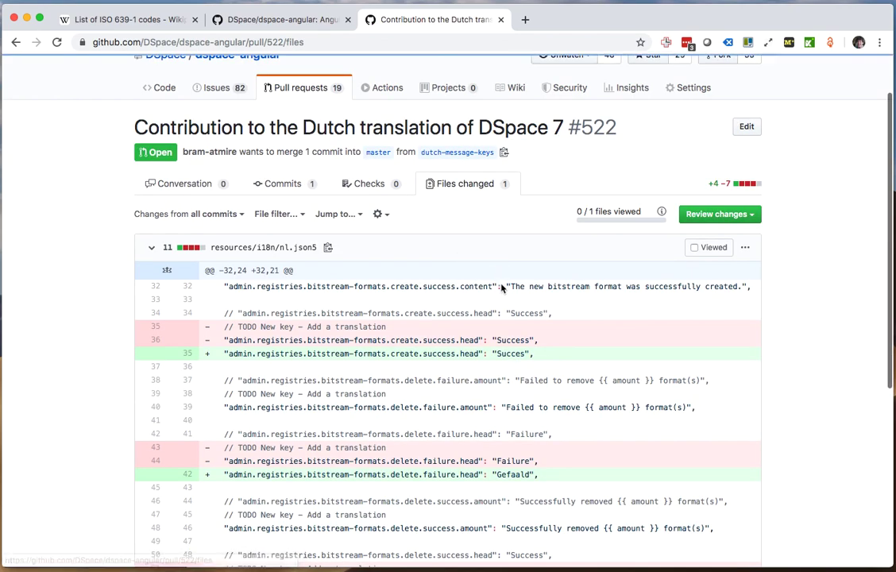
scroll(down, 3)
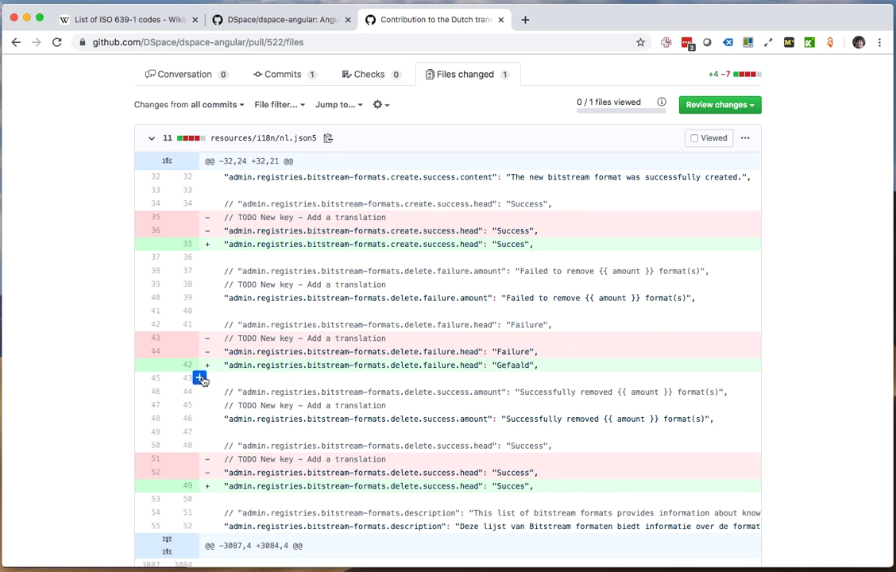
- Draft a suggestion changing the Gefaald line on line 42 to 'Gefaalt', then cancel it
click(200, 378)
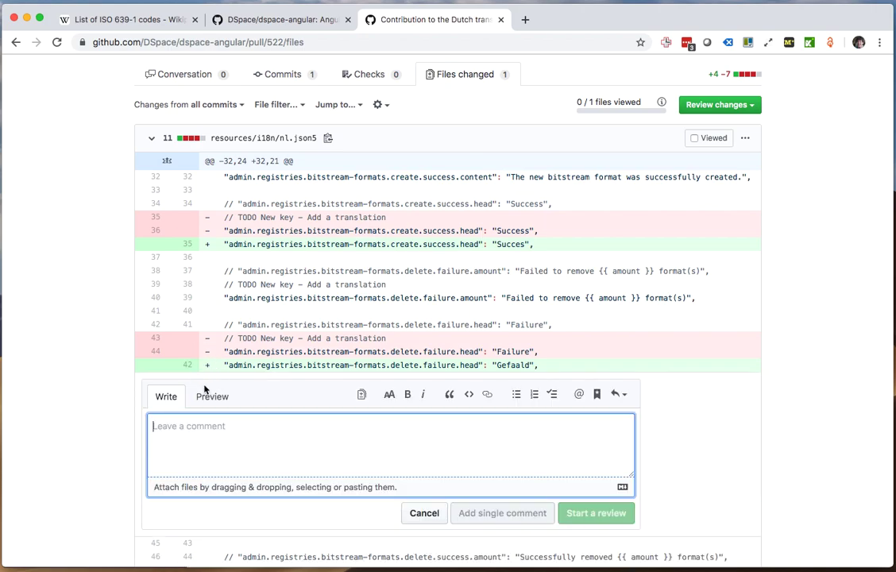
click(361, 394)
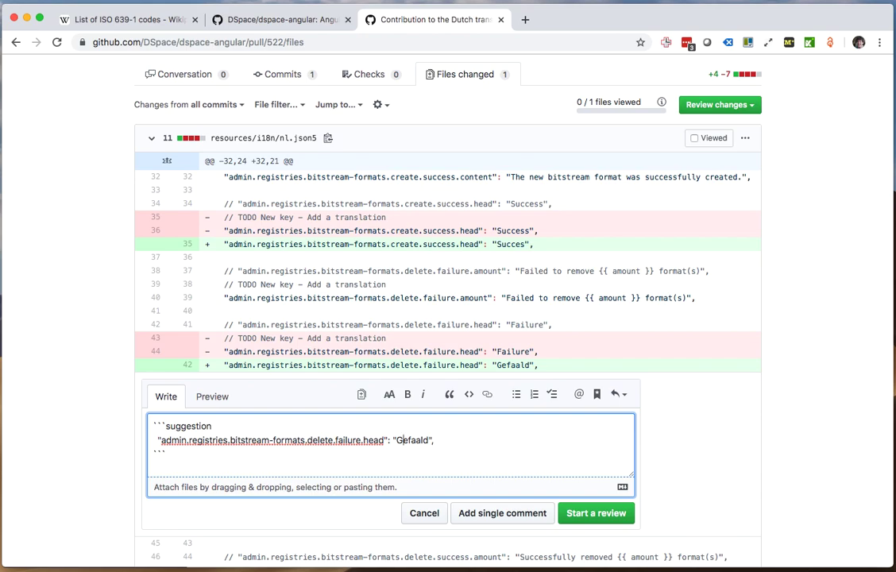
text(Gefaalt)
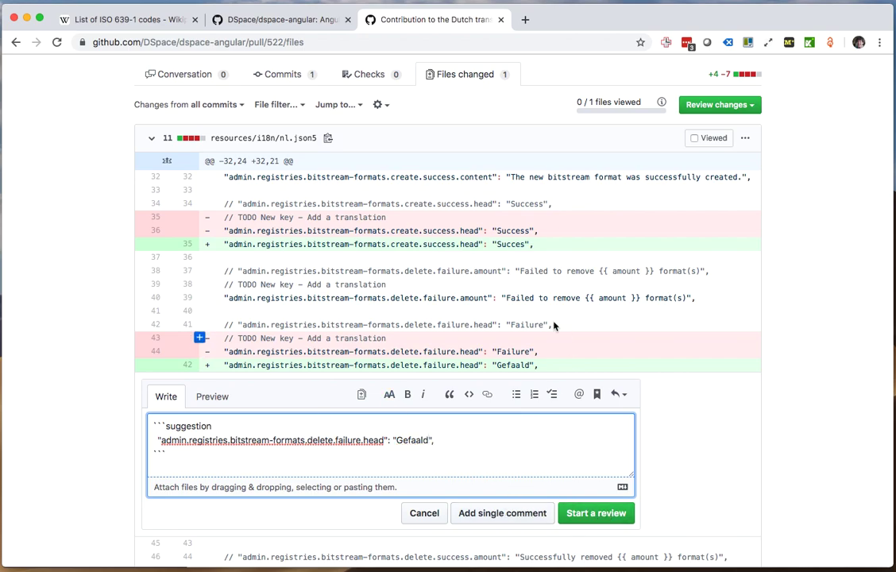
mouse_move(383, 503)
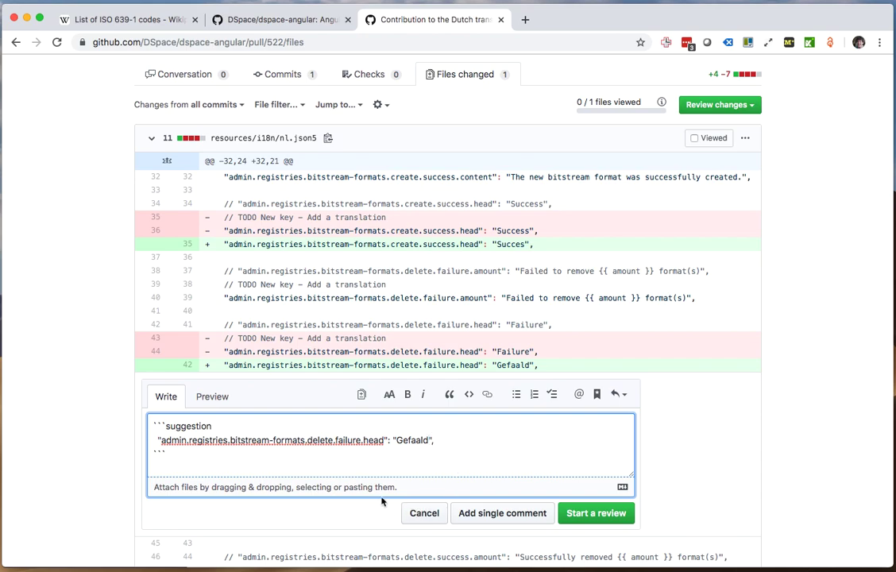
click(424, 513)
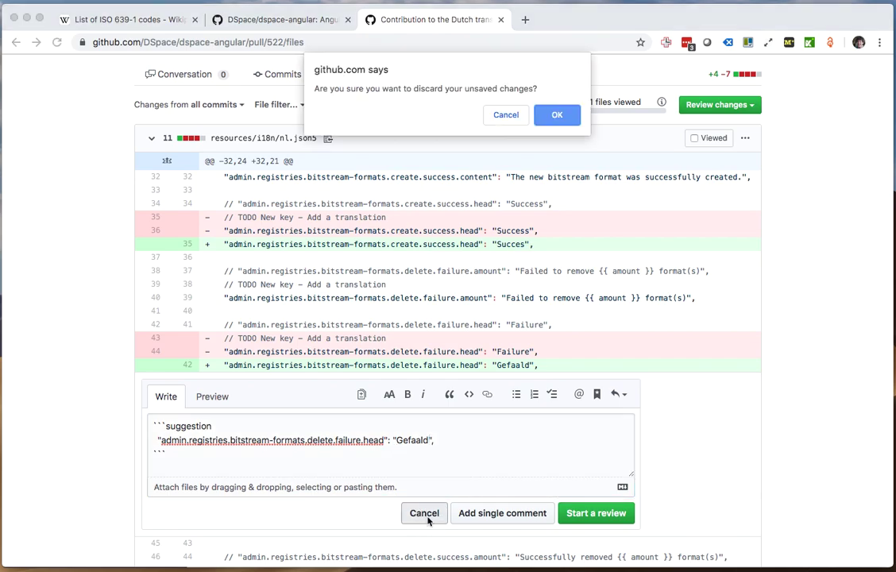
- Confirm discarding the unsaved suggestion in the browser dialog
click(556, 114)
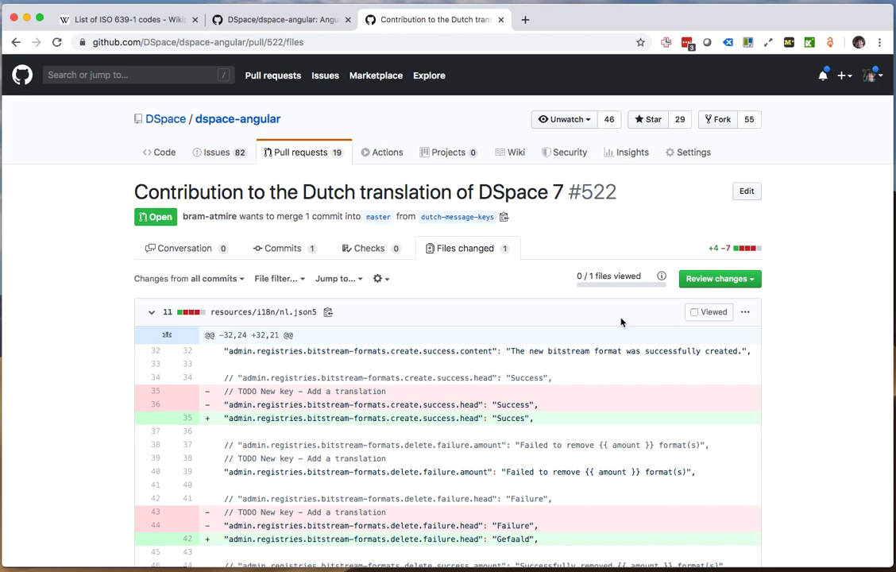
mouse_move(675, 351)
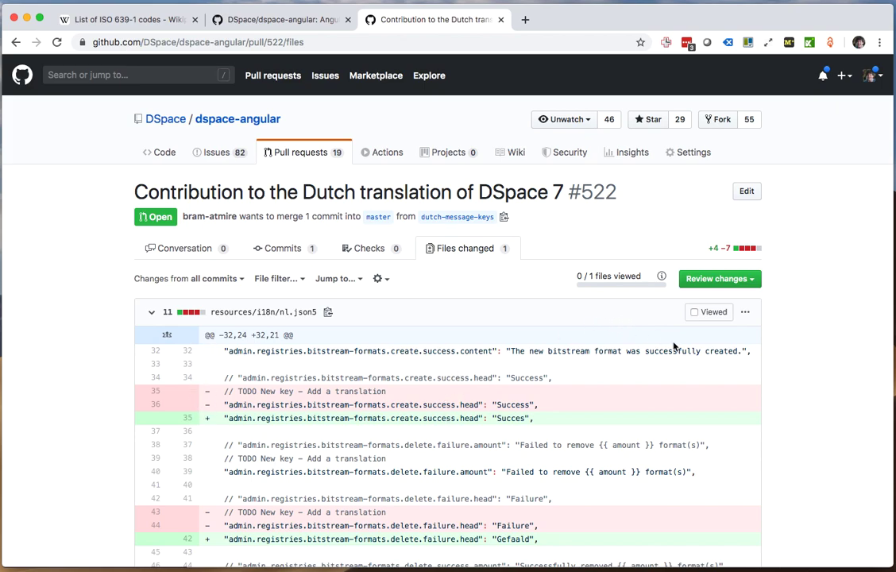